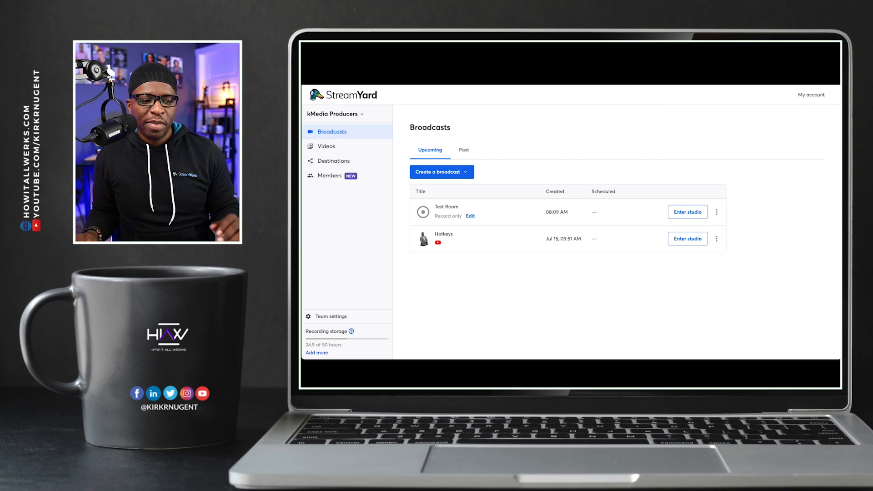
Enter the Test Room camera check, review the Hotkeys settings tab, then close settings
click(457, 239)
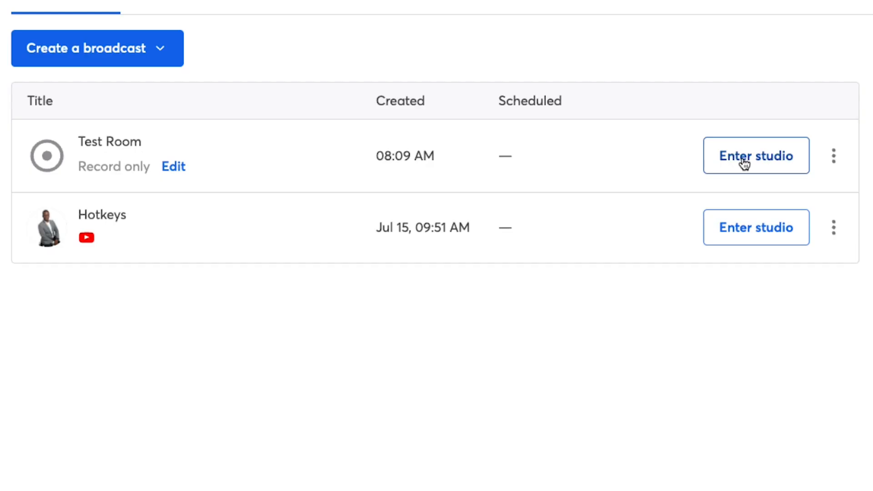
click(756, 156)
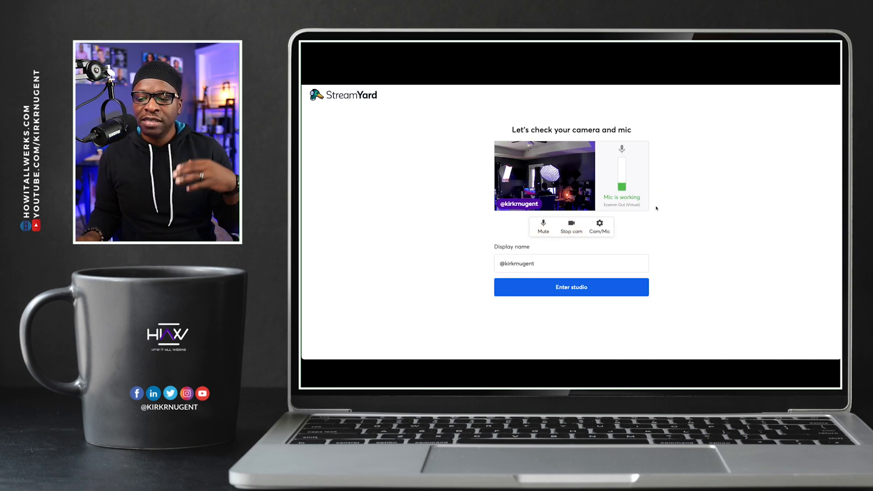
click(600, 223)
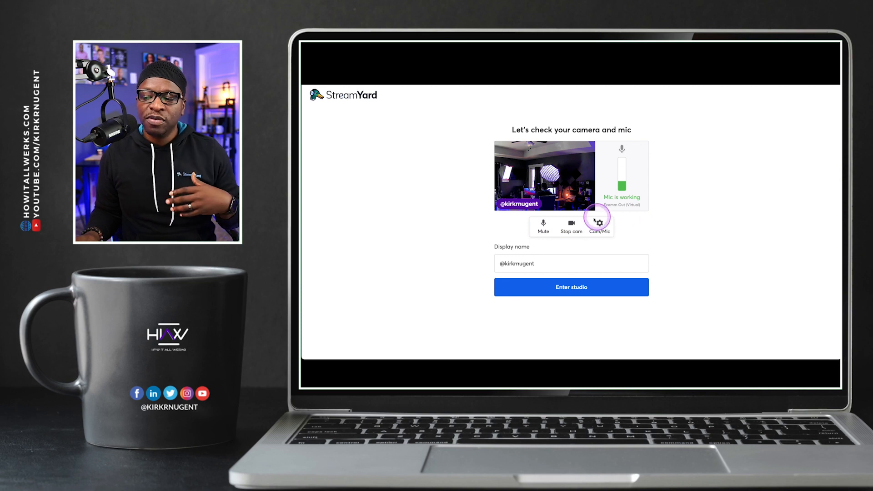
click(599, 223)
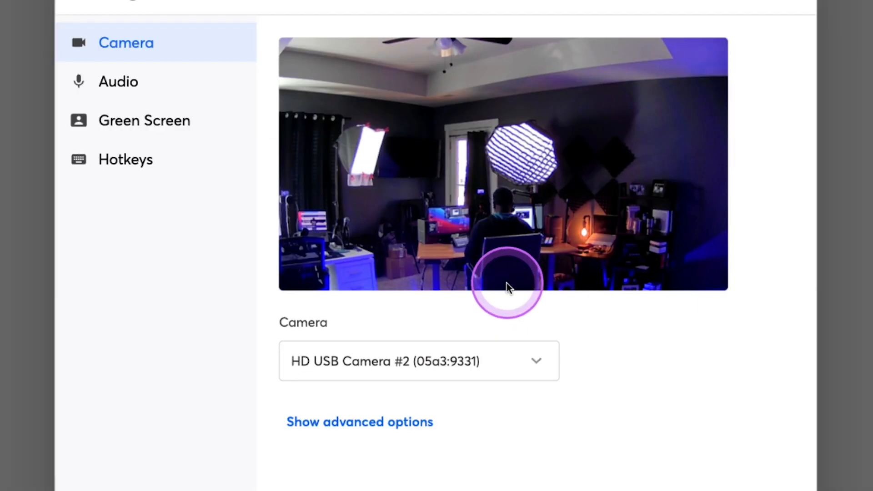
click(277, 174)
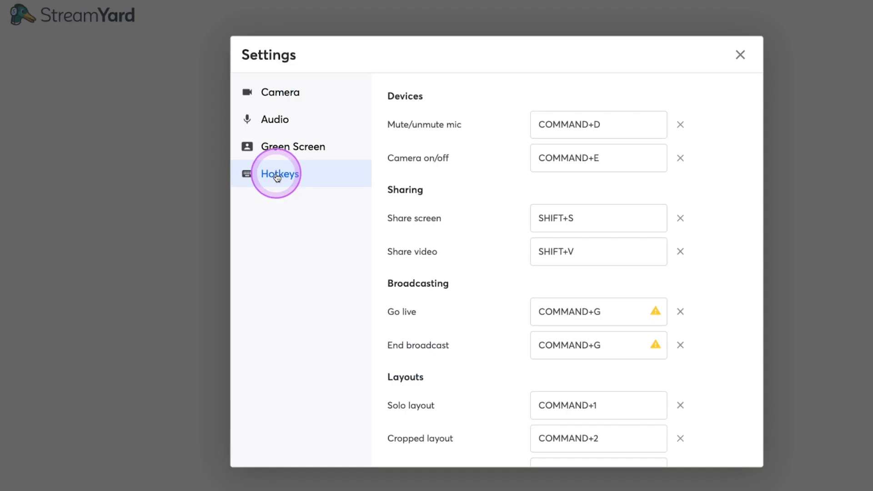
scroll(down, 3)
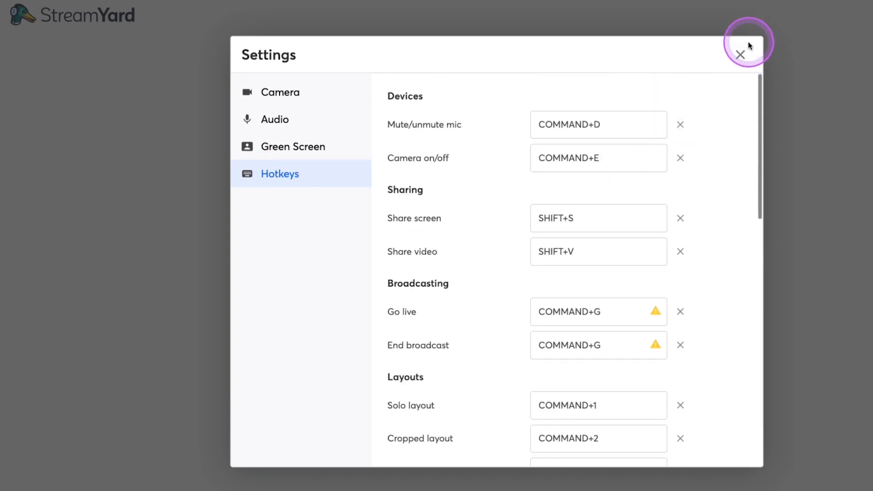
click(740, 55)
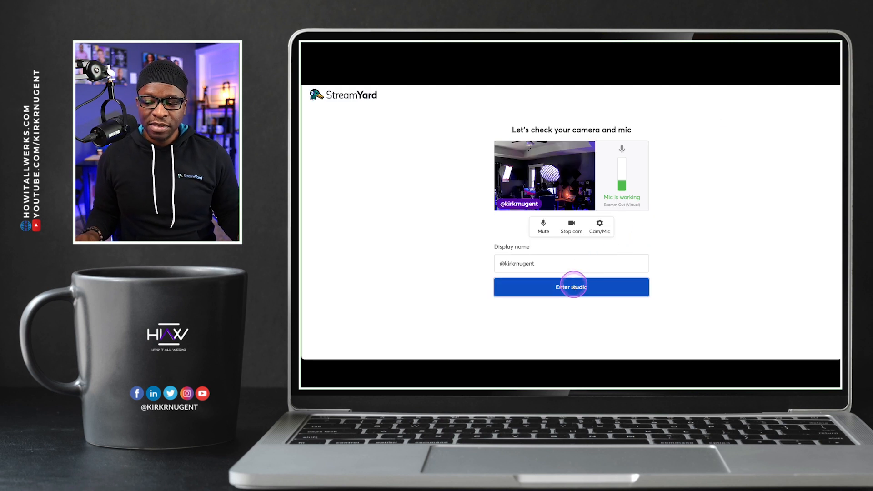
Enter the Test Room studio, glance at hotkeys, and reopen settings on 1080p General options
click(570, 287)
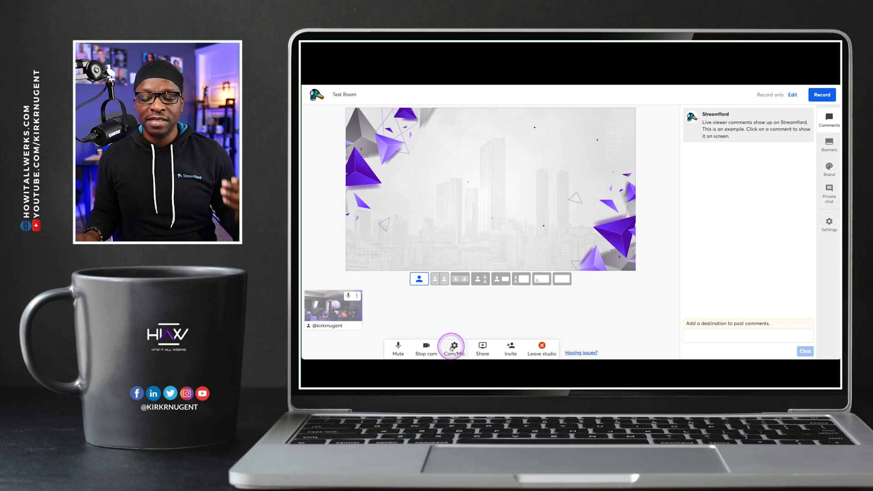
click(452, 346)
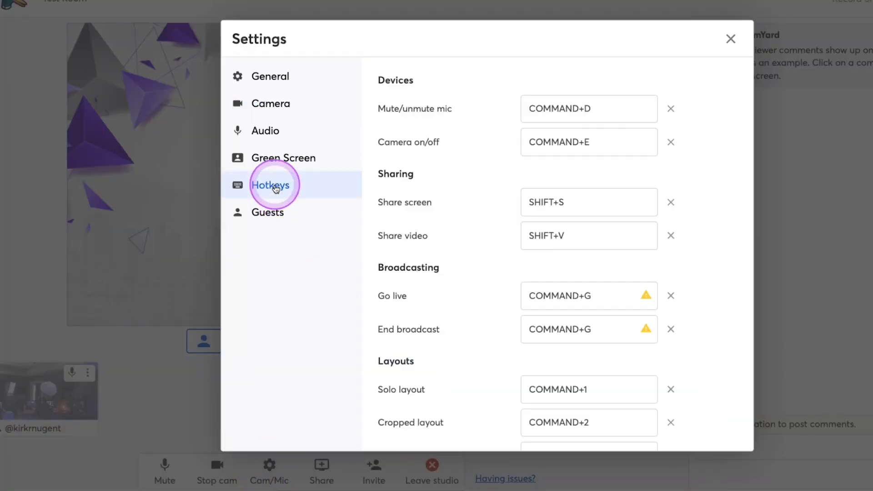
click(731, 39)
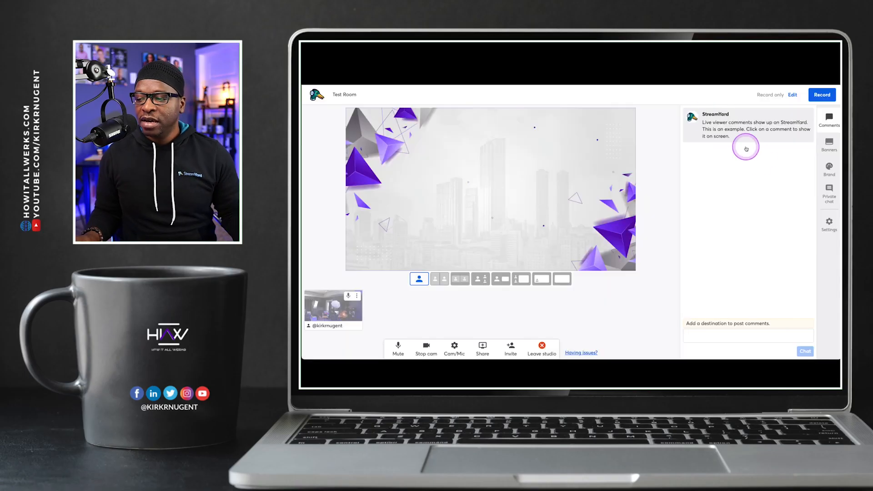
click(829, 229)
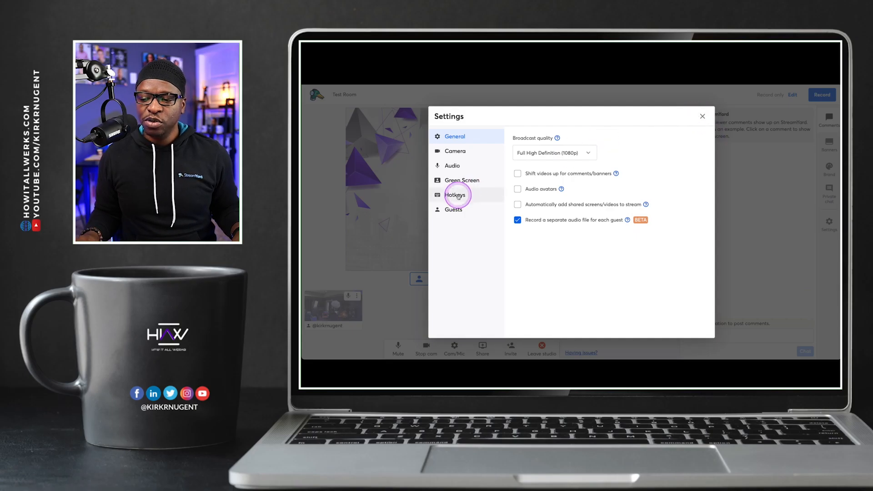
Scroll through the device, sharing, broadcasting and layout hotkeys in the Hotkeys tab
click(454, 195)
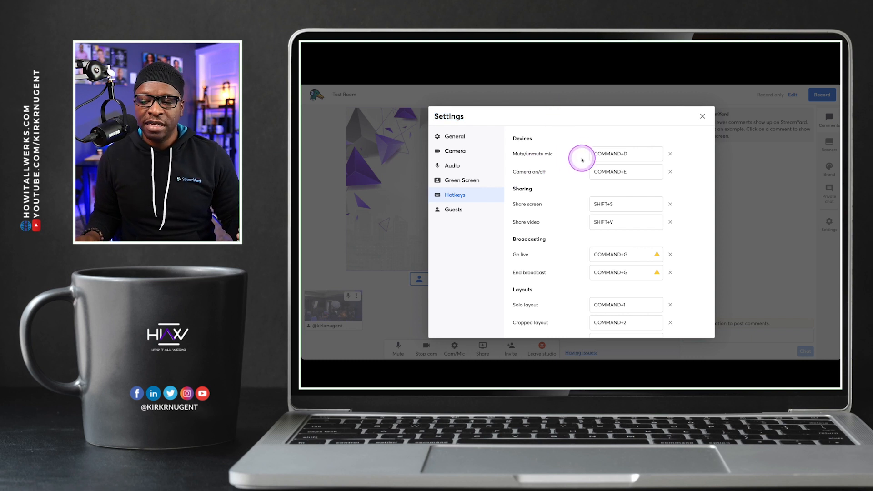
mouse_move(581, 161)
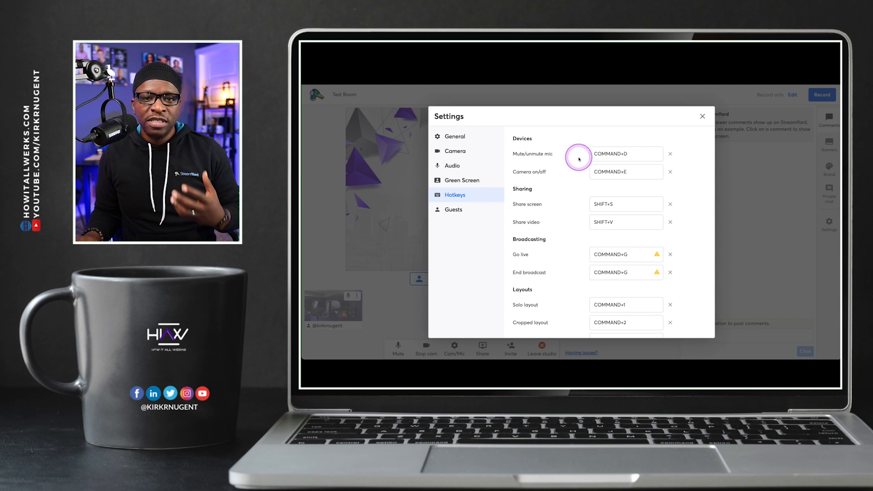
scroll(down, 3)
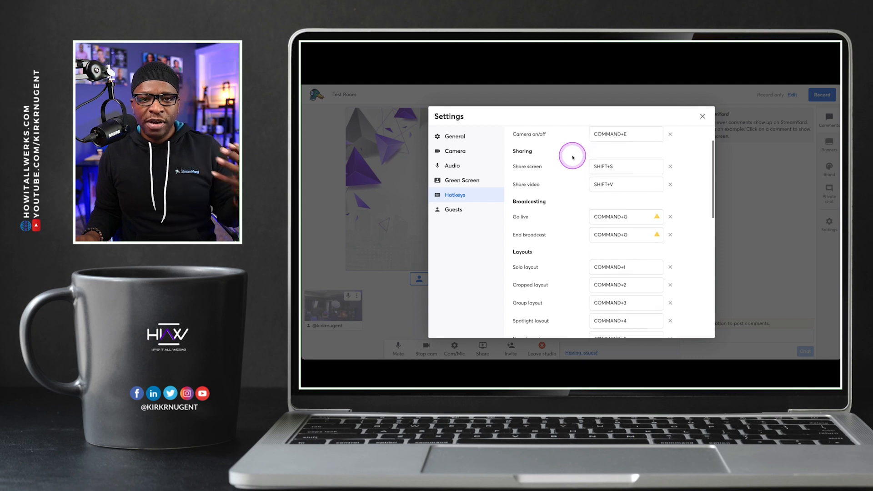
scroll(down, 3)
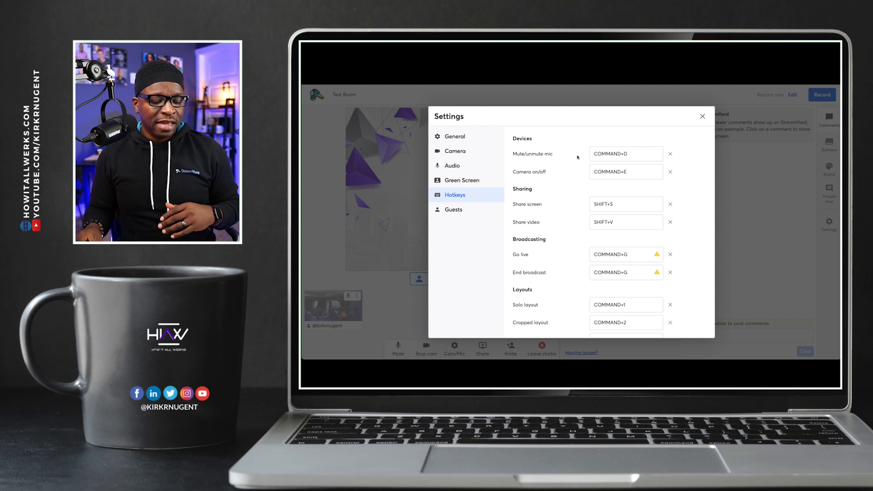
scroll(down, 3)
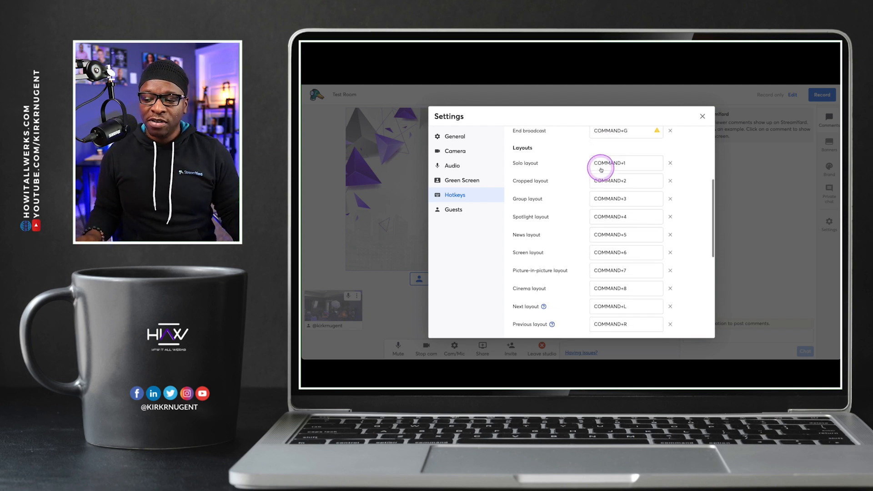
scroll(down, 3)
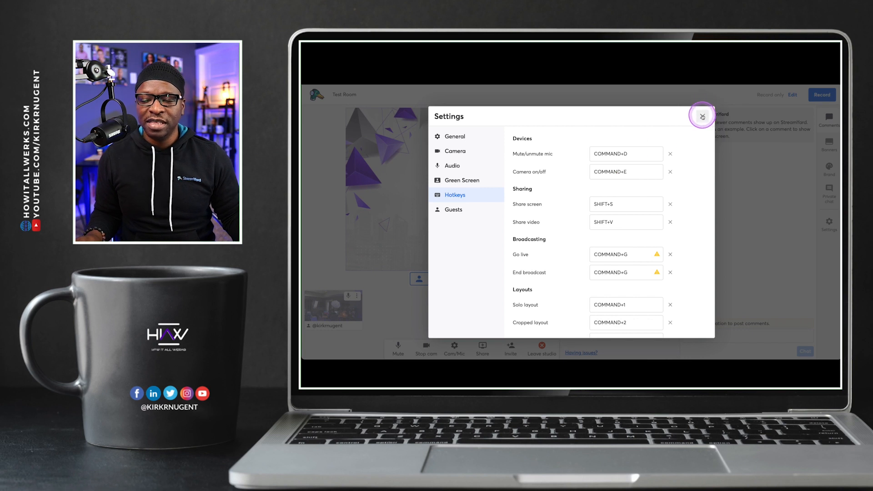
Close settings and switch to the Hotkeys broadcast studio with the Bubble brand theme
click(702, 116)
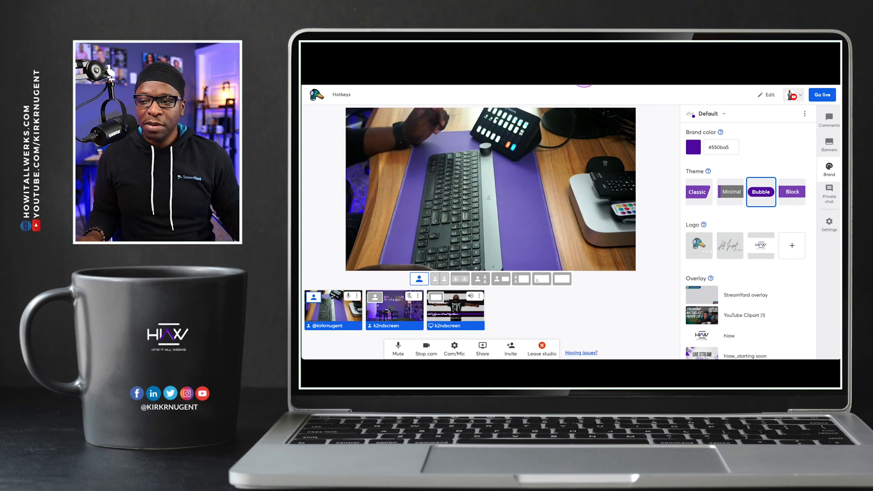
click(320, 94)
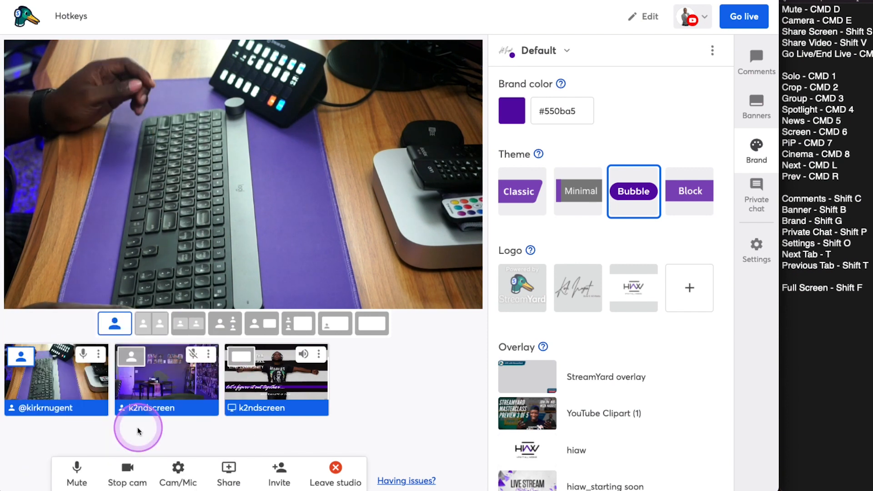
click(77, 474)
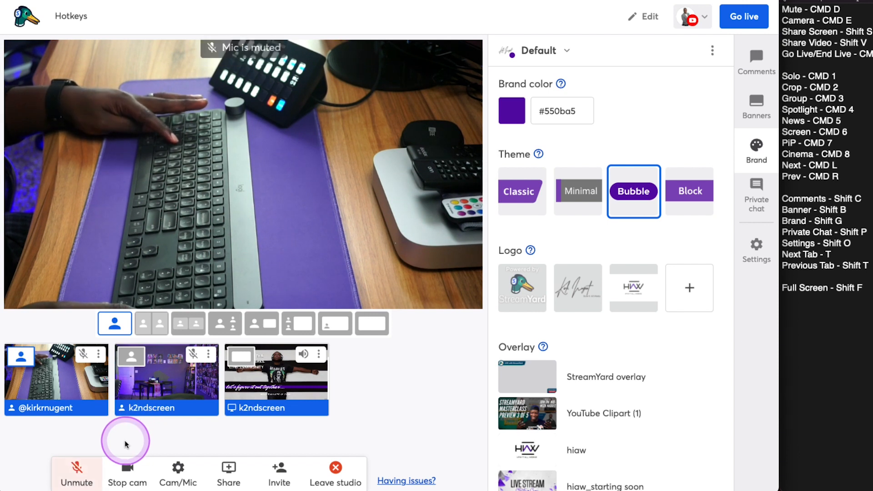
click(76, 474)
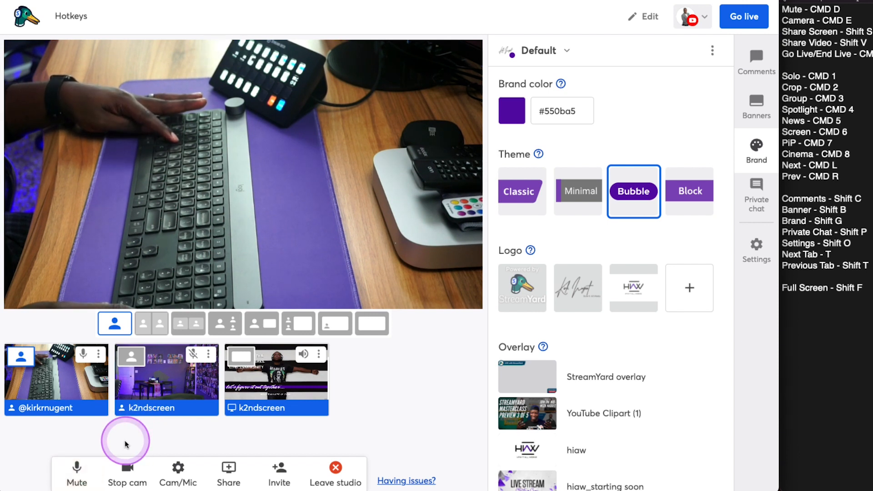
mouse_move(149, 442)
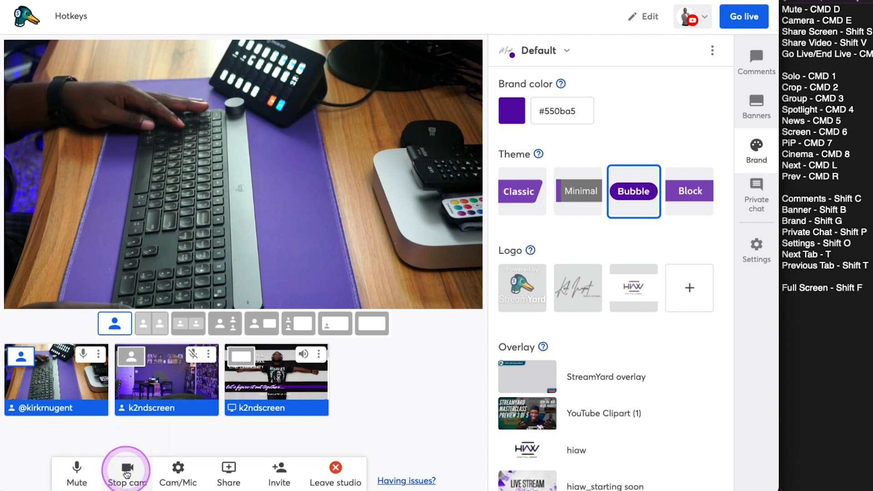
mouse_move(219, 434)
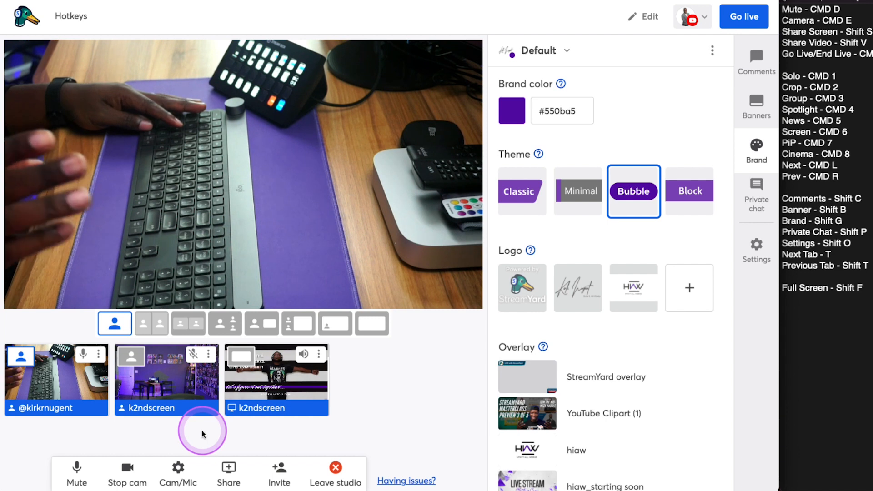
click(127, 473)
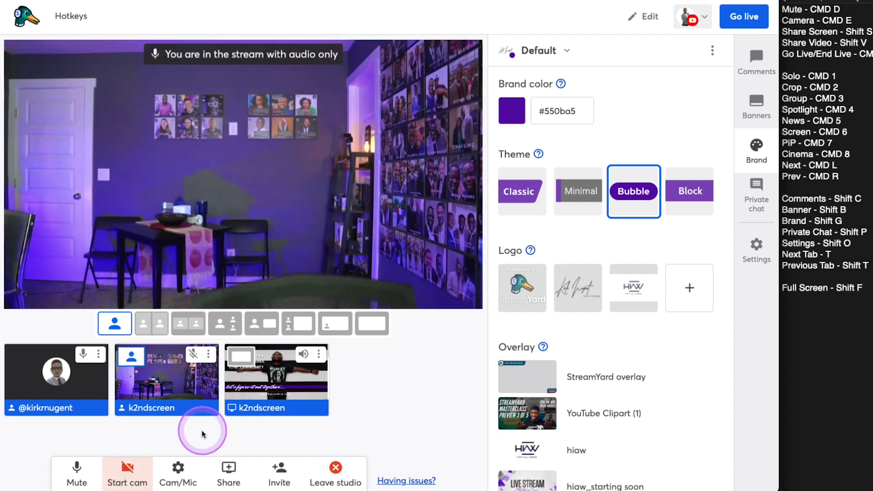
mouse_move(55, 381)
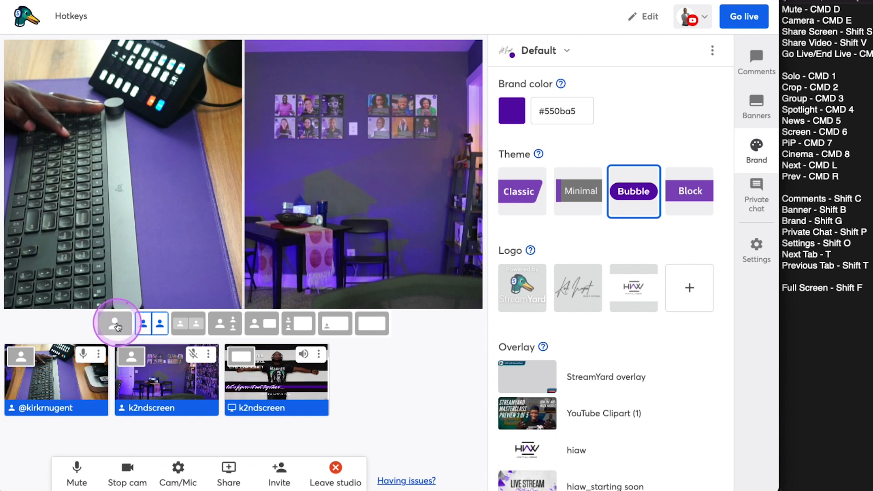
mouse_move(115, 323)
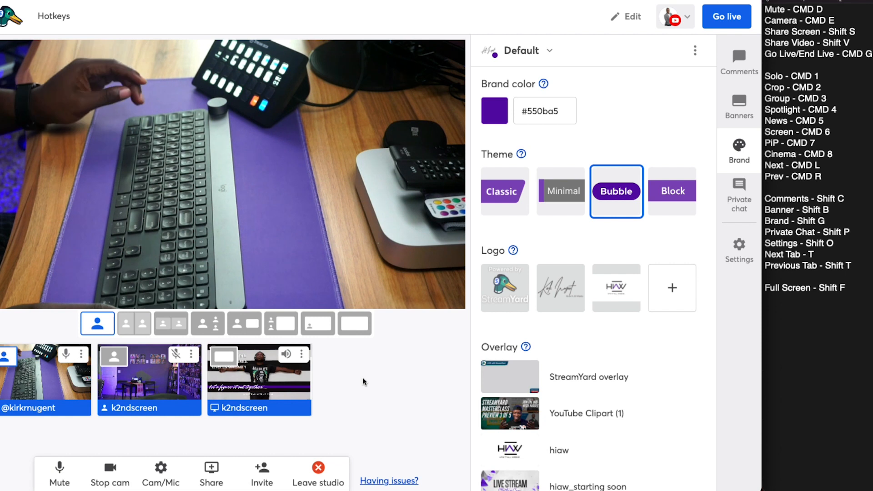
click(211, 473)
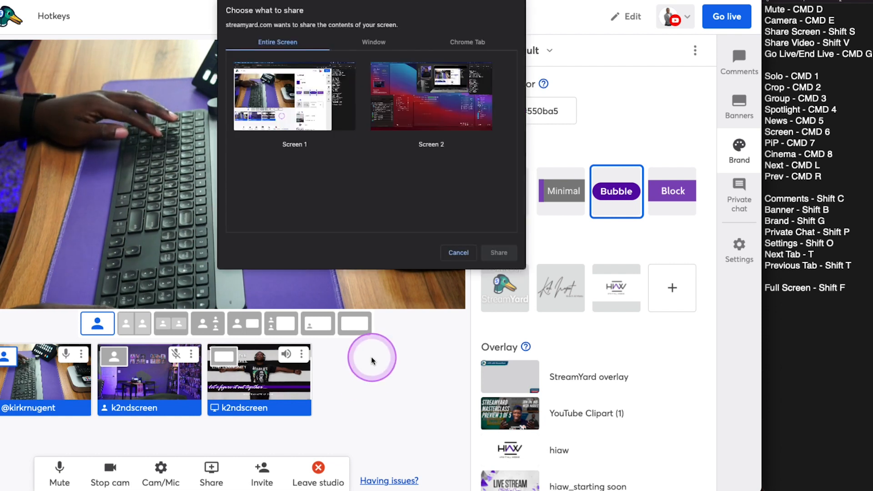
click(459, 253)
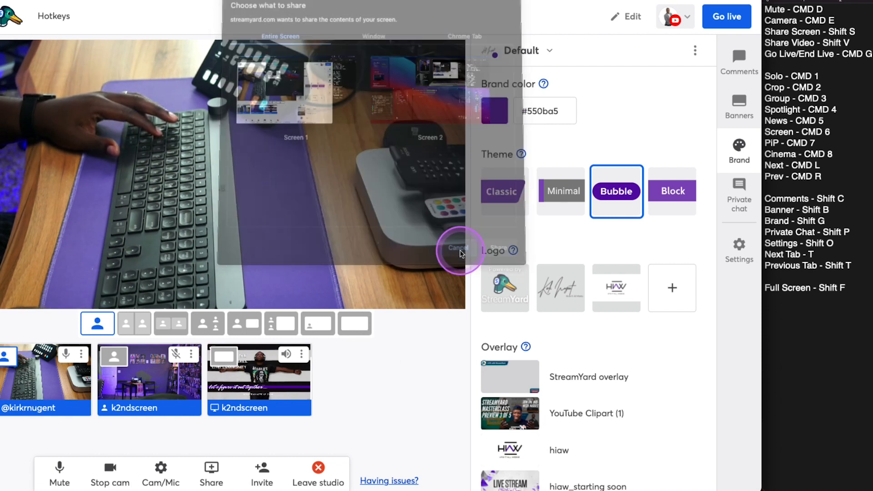
click(458, 248)
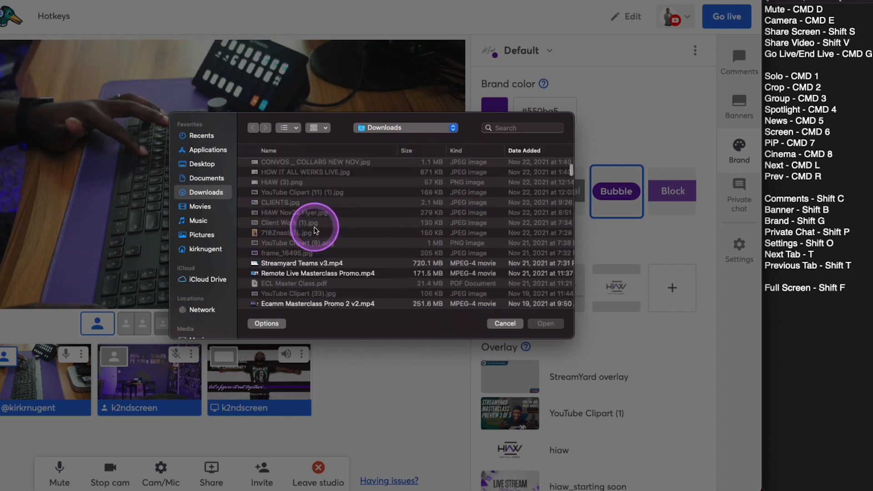
scroll(down, 3)
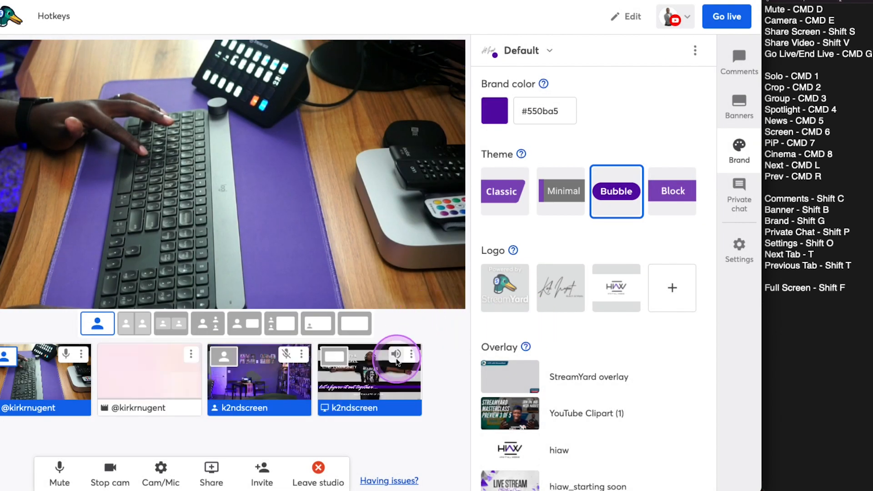
click(190, 354)
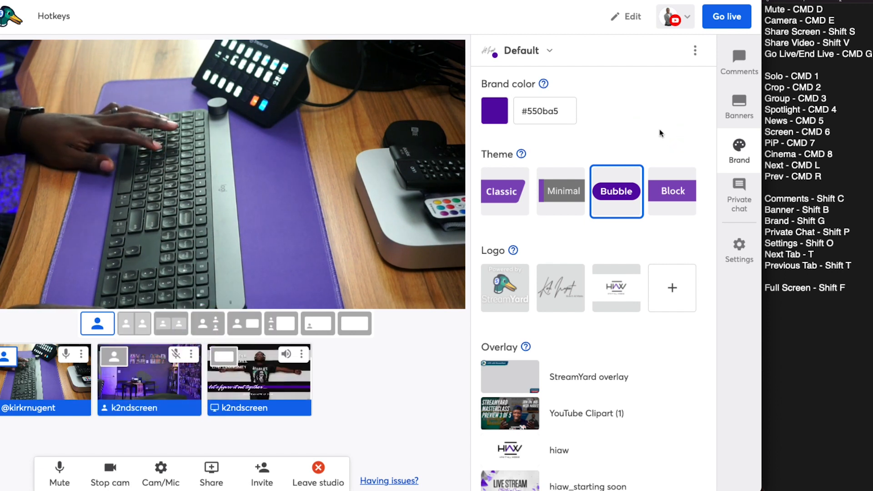
Go live to YouTube and open the broadcast's YouTube watch page
click(727, 17)
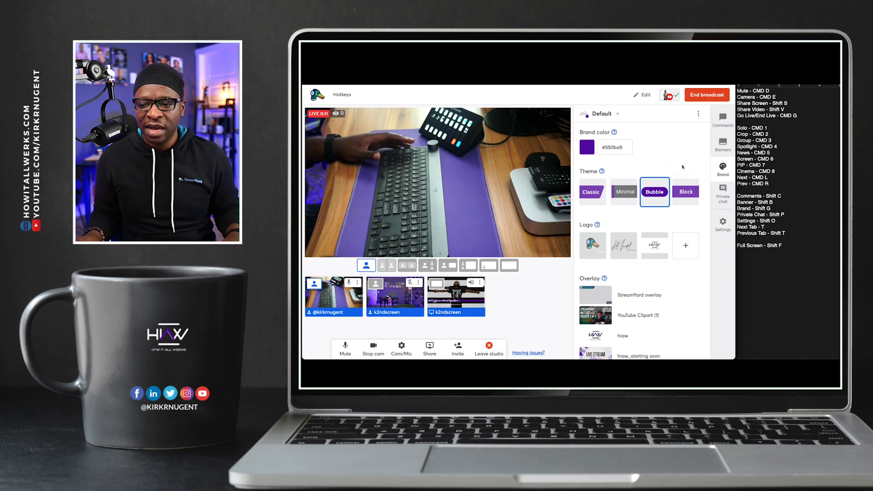
click(670, 94)
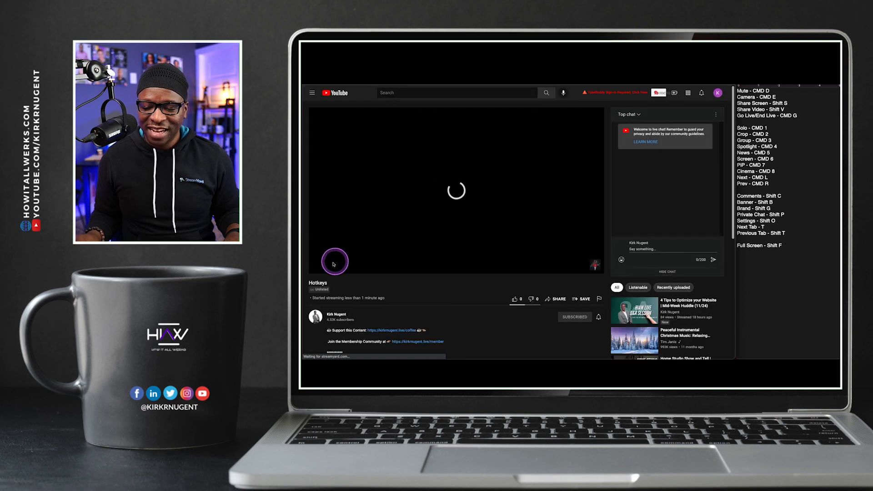
Play the live Hotkeys stream on YouTube to check it's broadcasting
click(334, 262)
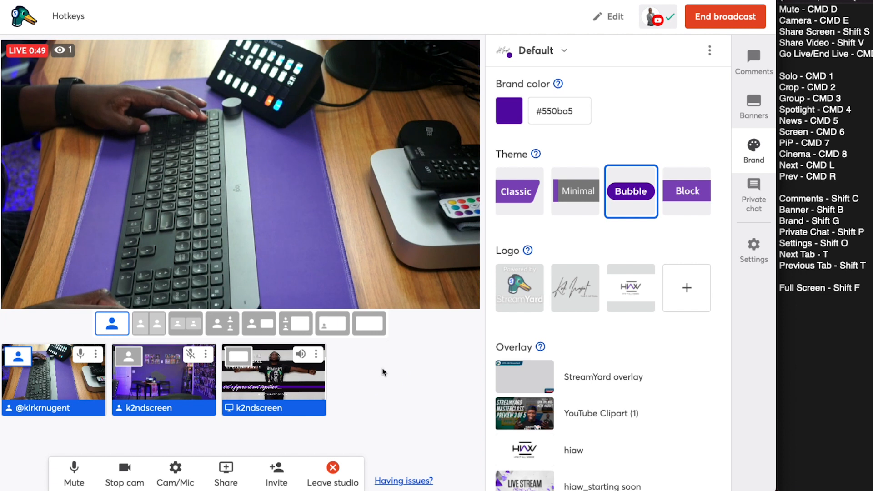
Cycle the live broadcast through side-by-side, group, spotlight, screen-share, overlay and full-screen layouts
click(149, 323)
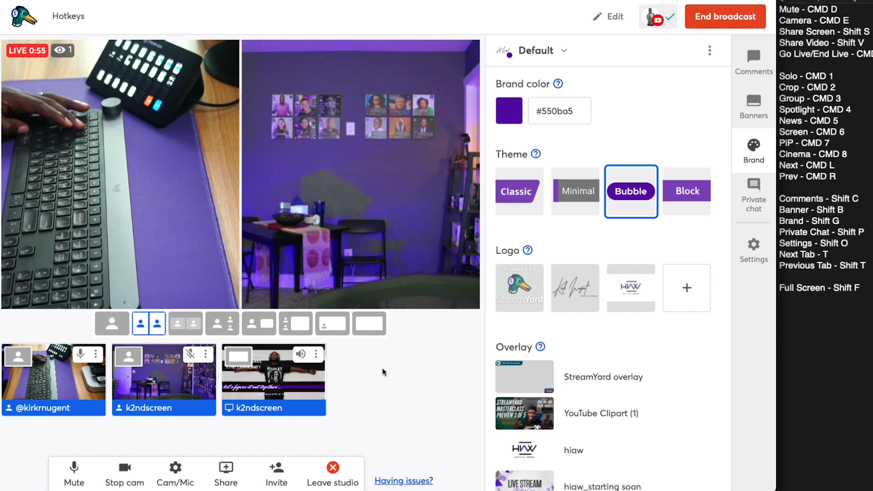
click(186, 324)
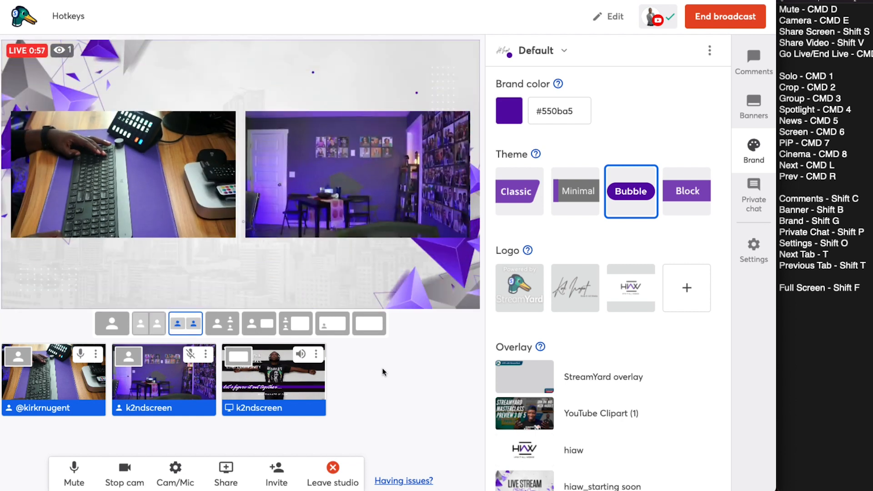
click(223, 323)
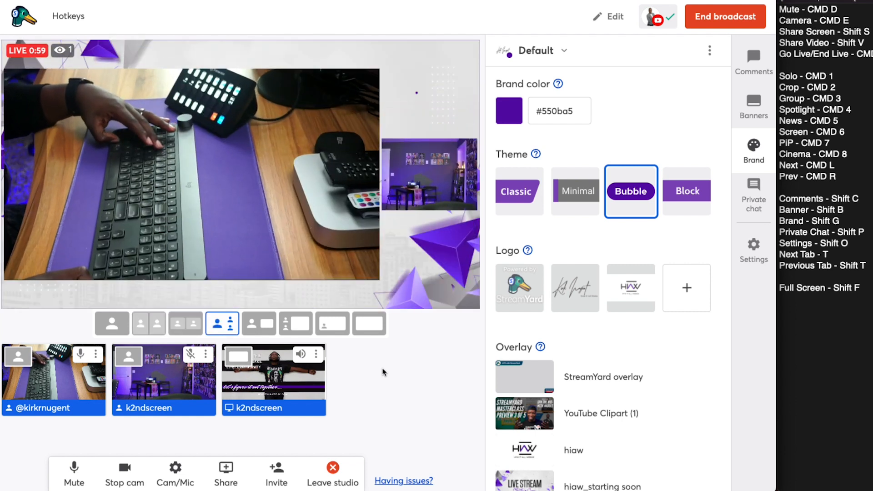
click(258, 324)
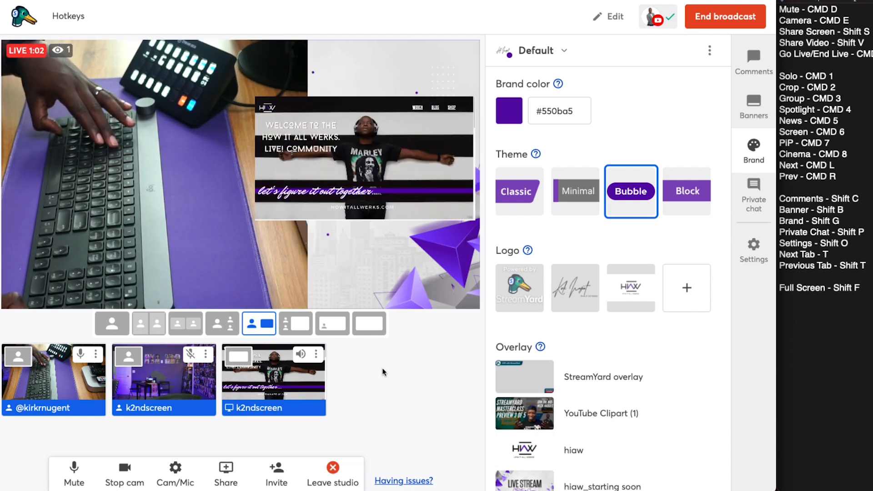
click(296, 323)
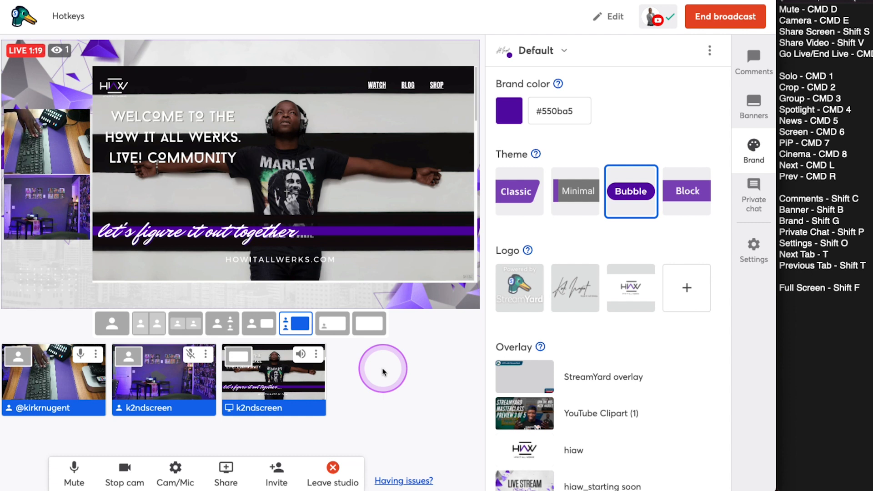
click(332, 324)
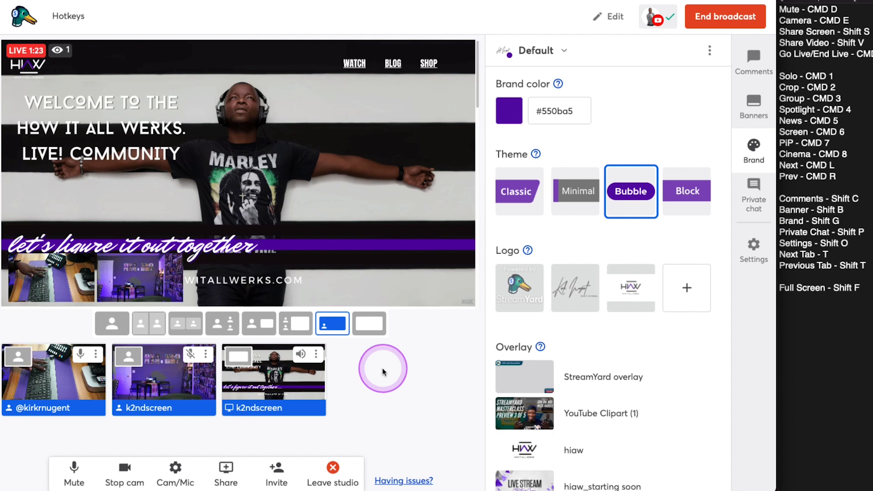
click(370, 323)
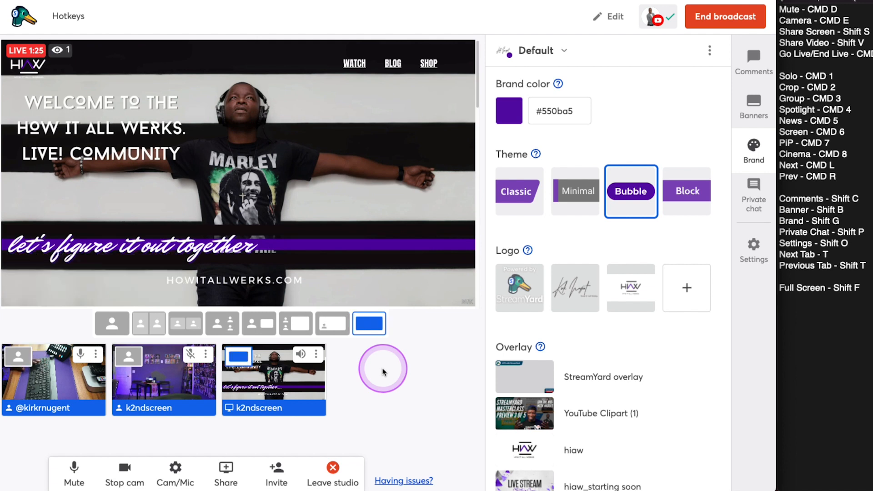
Revisit spotlight, group and shared-screen layouts, return to solo, then begin ending the broadcast
click(296, 323)
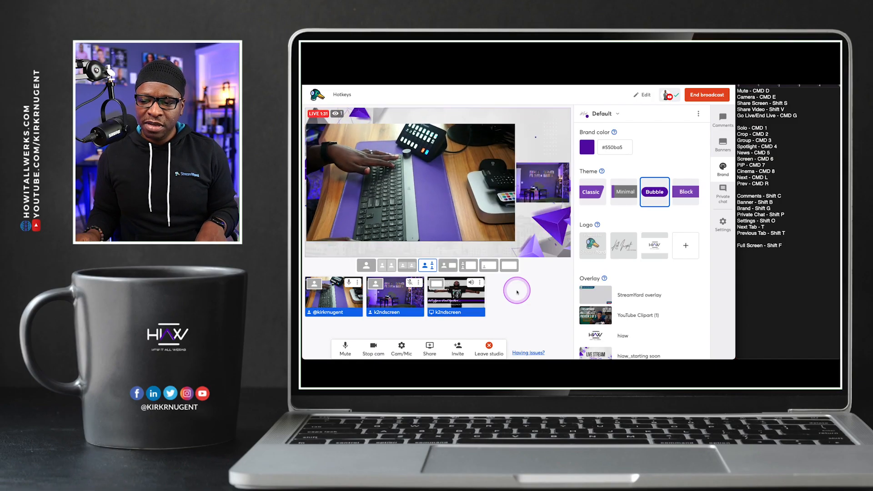
click(387, 265)
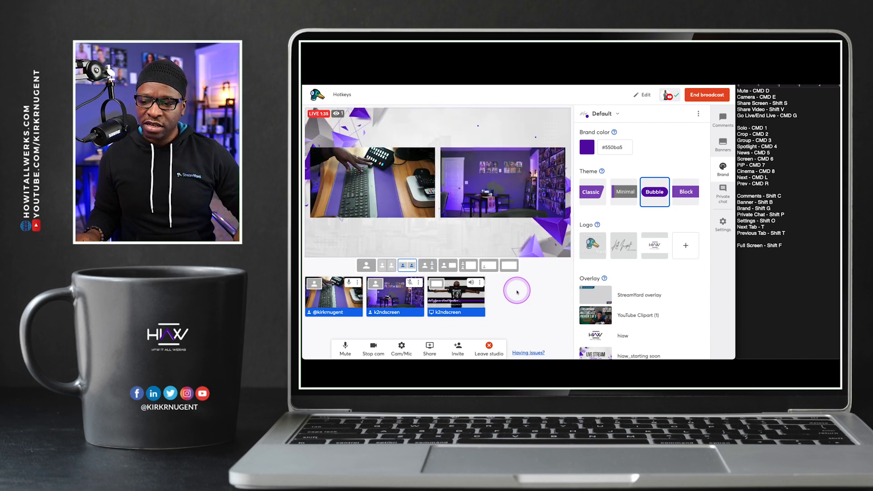
click(469, 266)
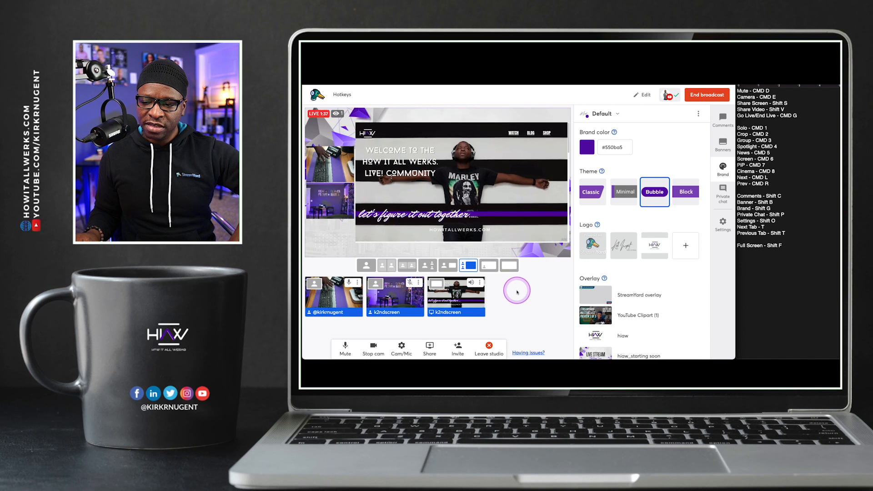
click(509, 265)
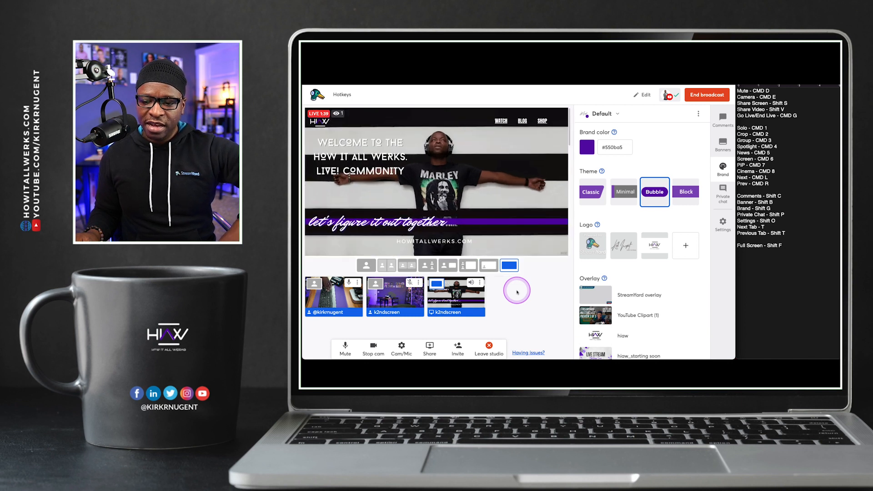
click(366, 266)
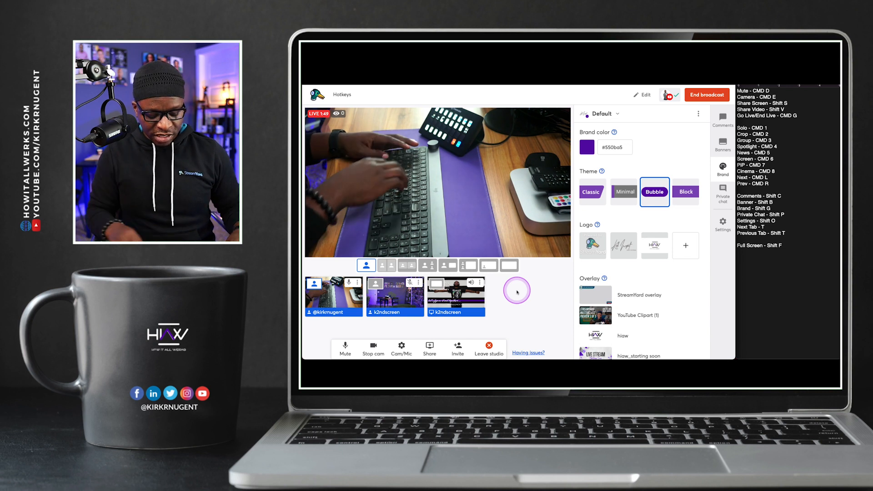
click(707, 95)
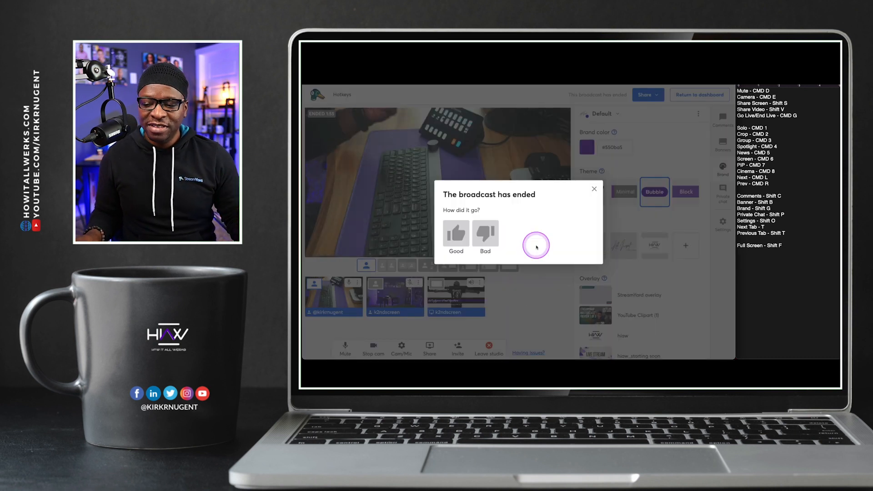
Close the 'The broadcast has ended' feedback prompt
click(593, 188)
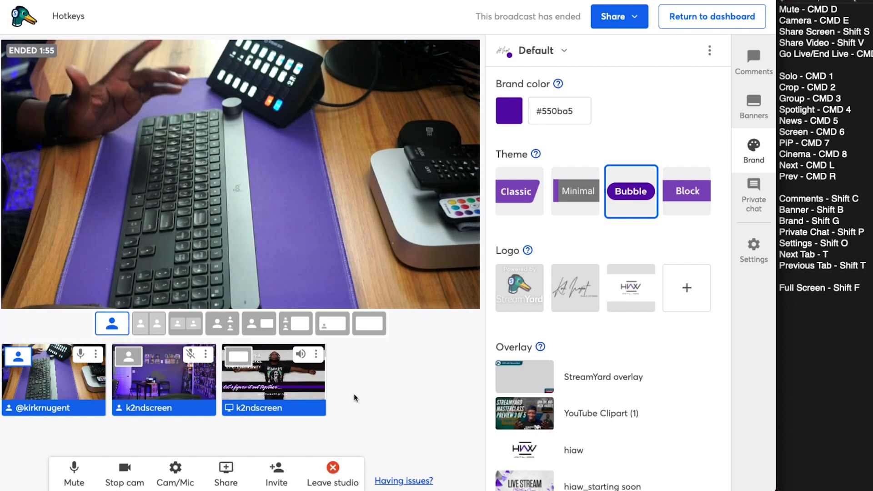
click(754, 62)
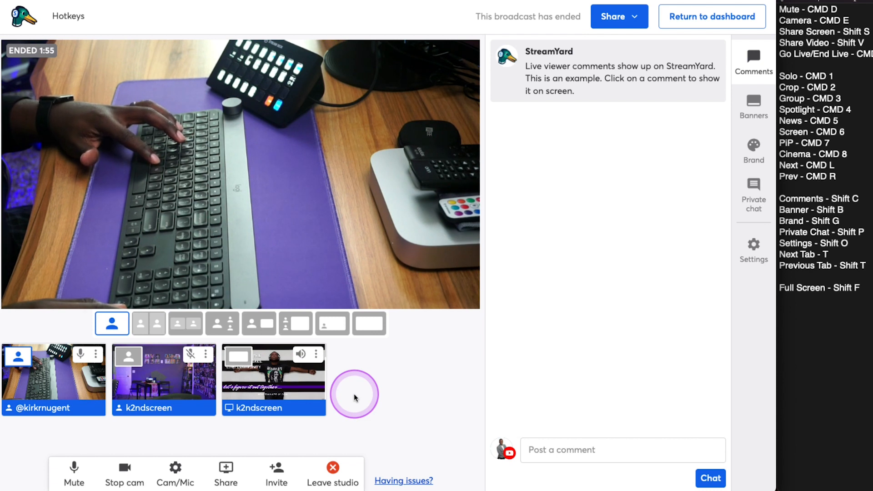
click(754, 106)
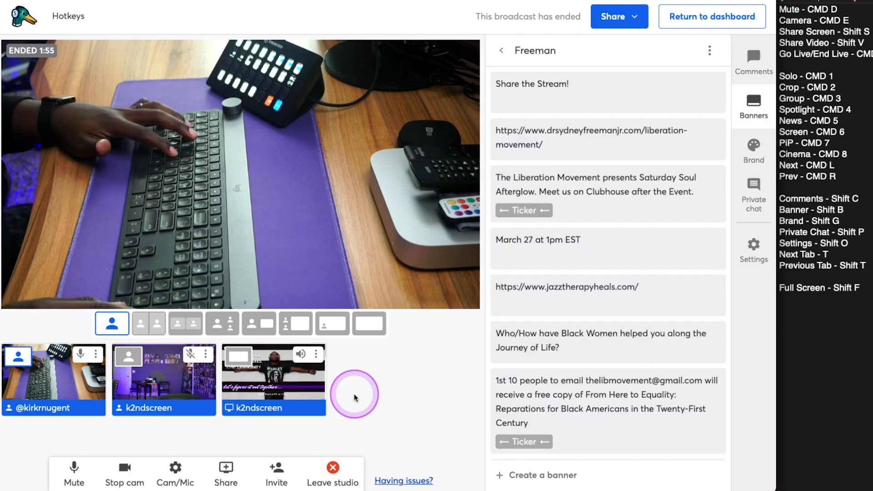
click(753, 149)
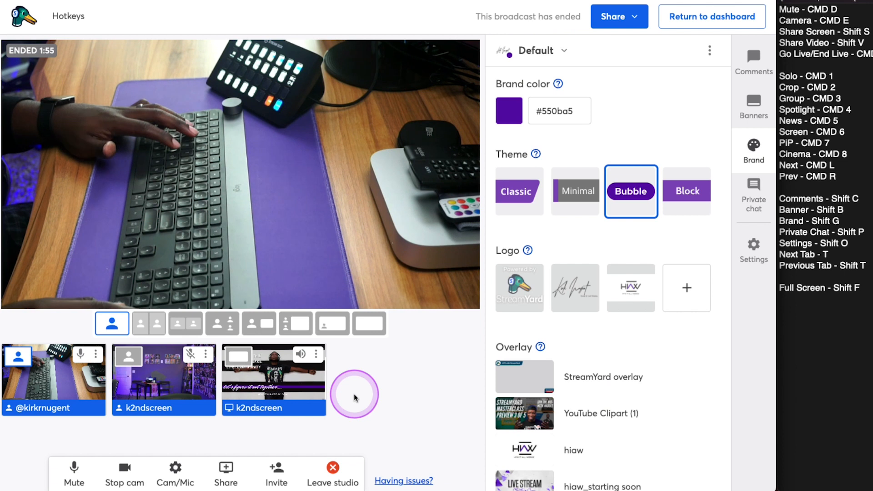
click(754, 195)
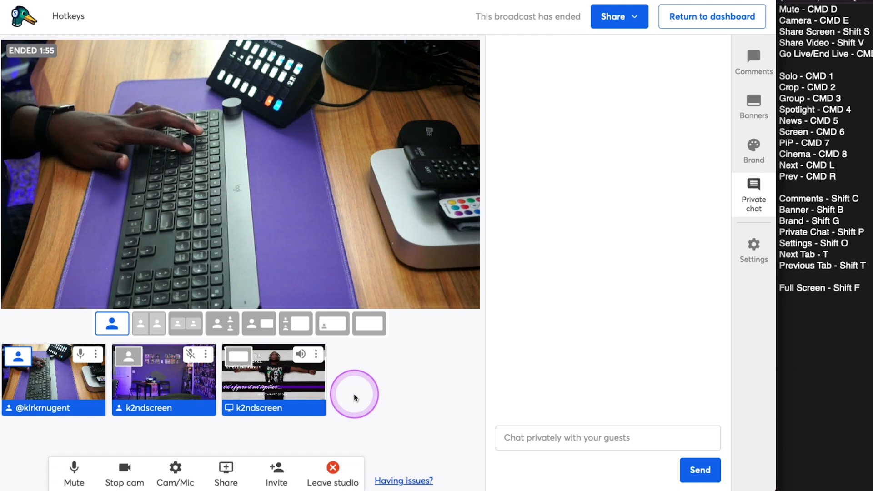
click(754, 250)
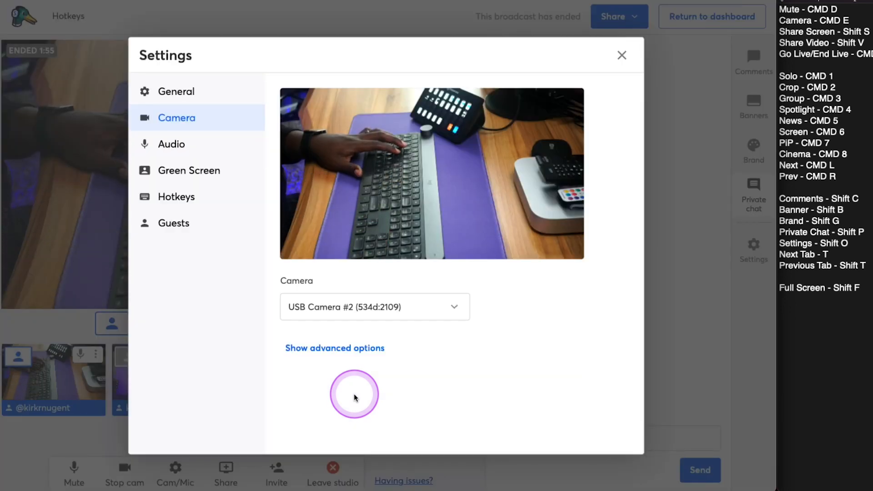
click(622, 55)
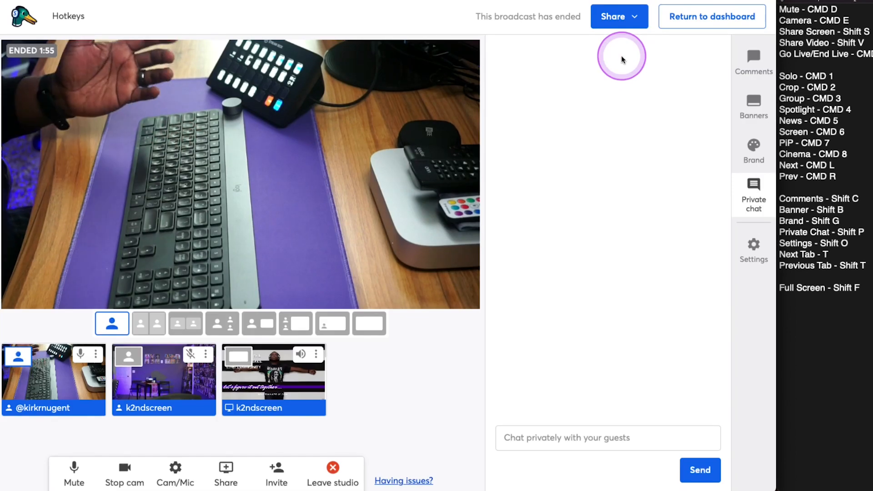
click(754, 150)
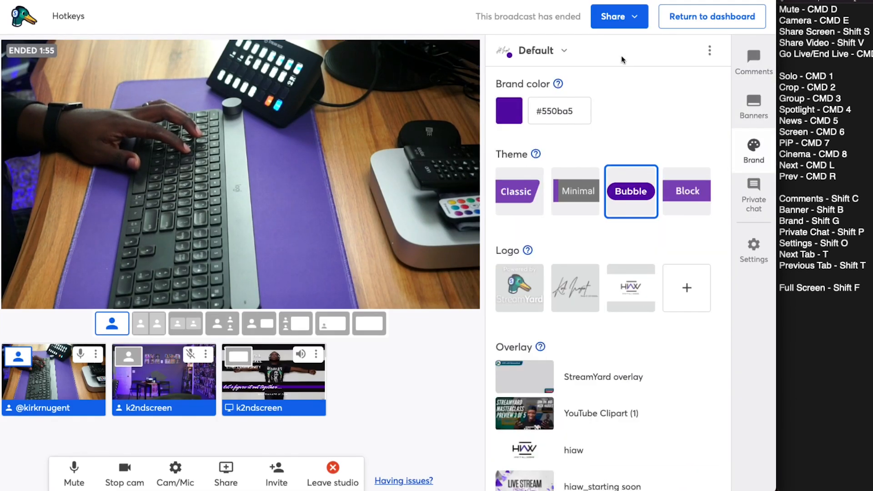
click(754, 106)
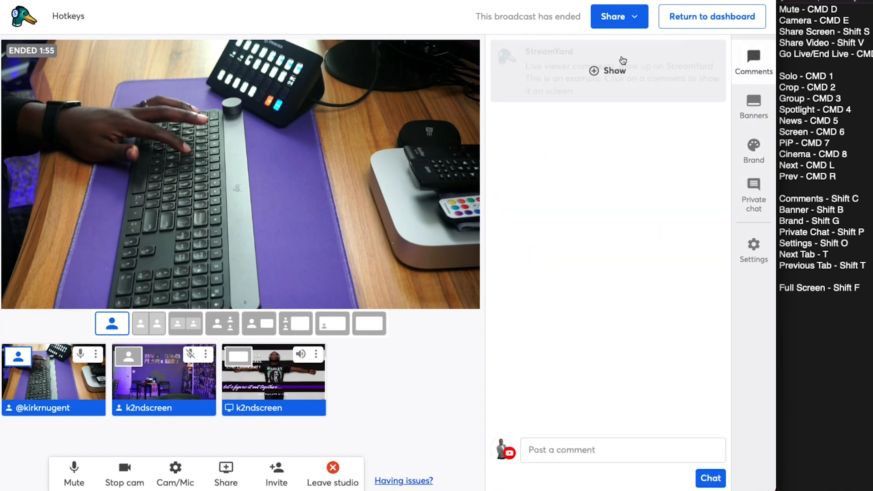
click(753, 106)
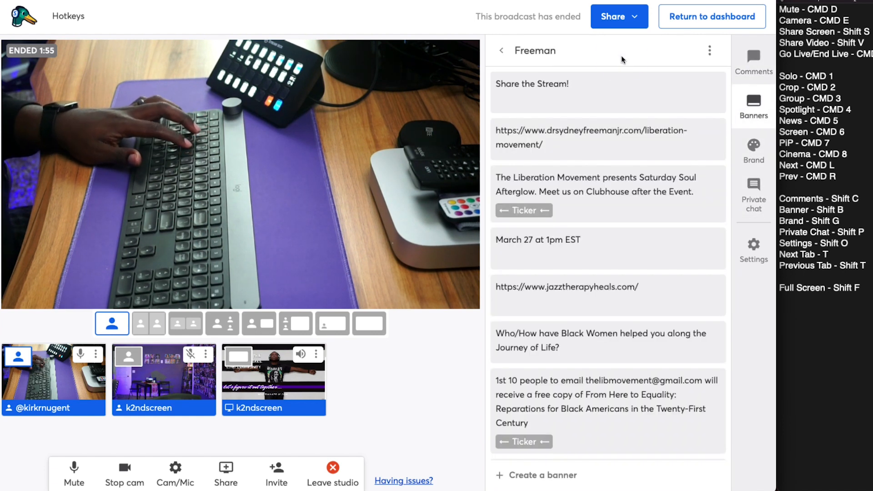
click(754, 55)
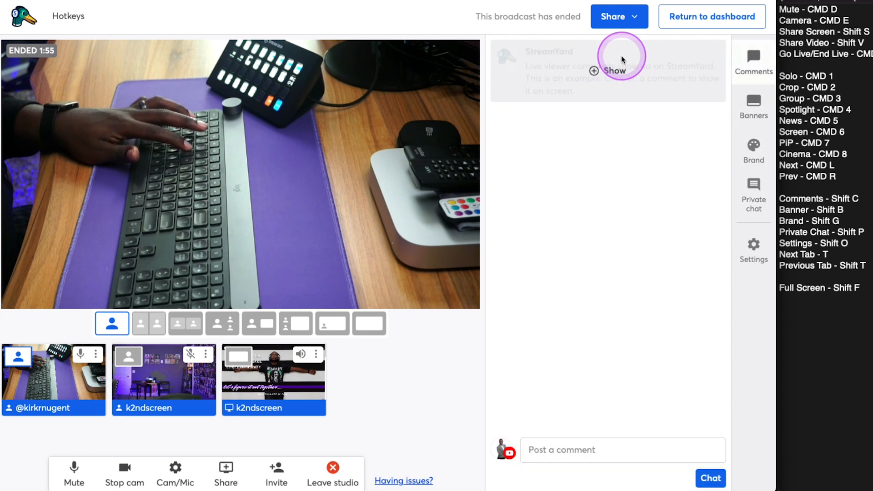
Show the Brand panel, then scroll the Hotkeys list in Settings and close it
click(753, 151)
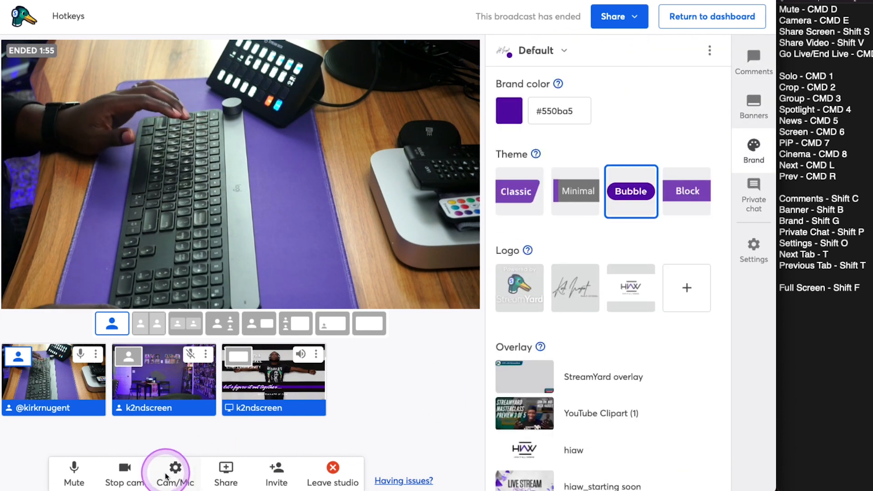
click(175, 474)
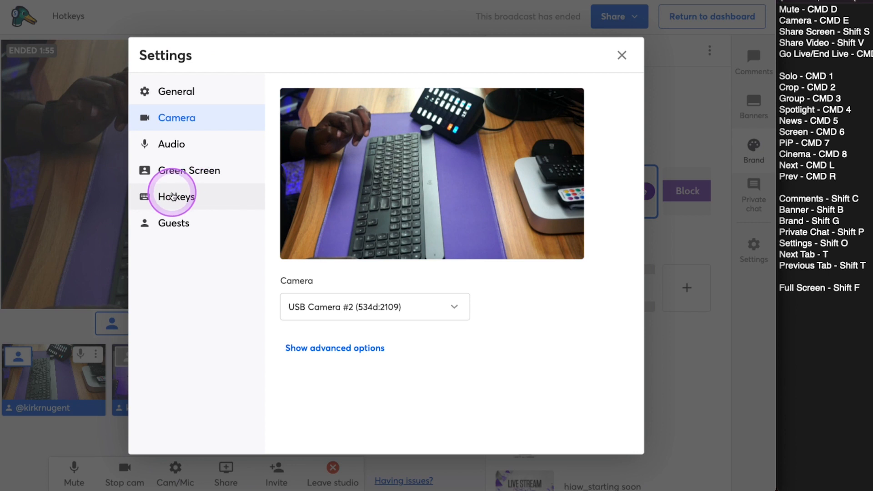
click(176, 196)
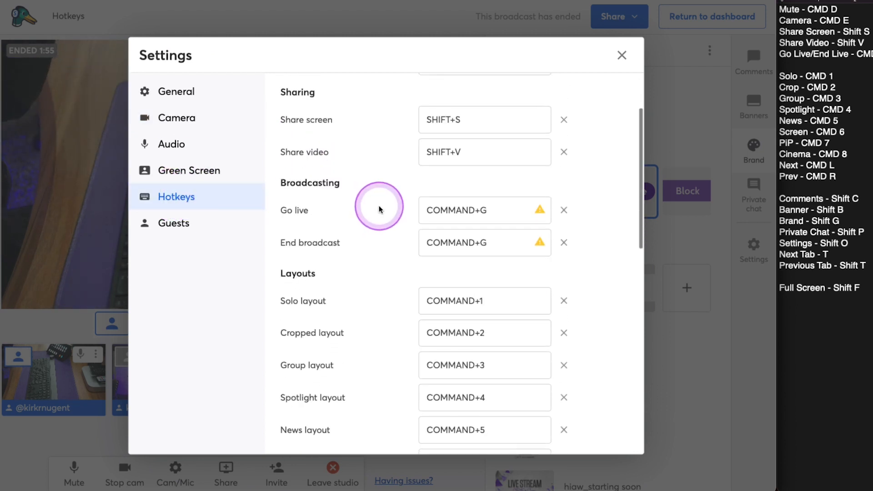
scroll(down, 3)
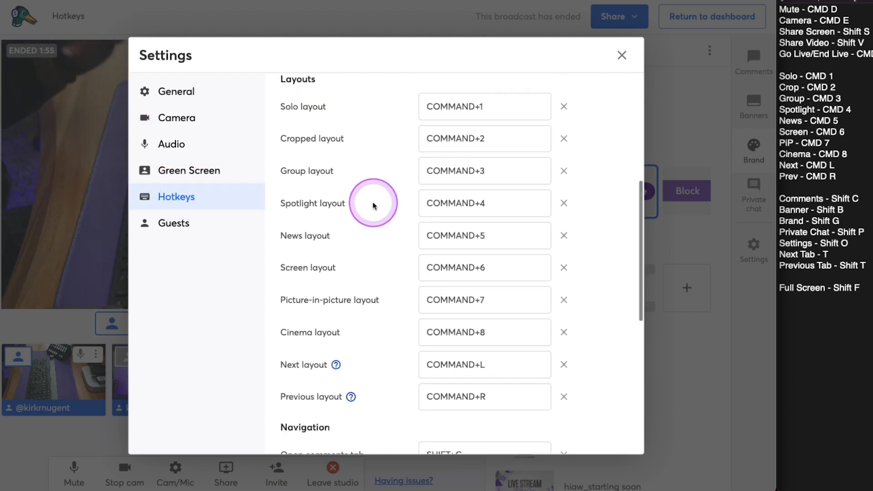
scroll(down, 3)
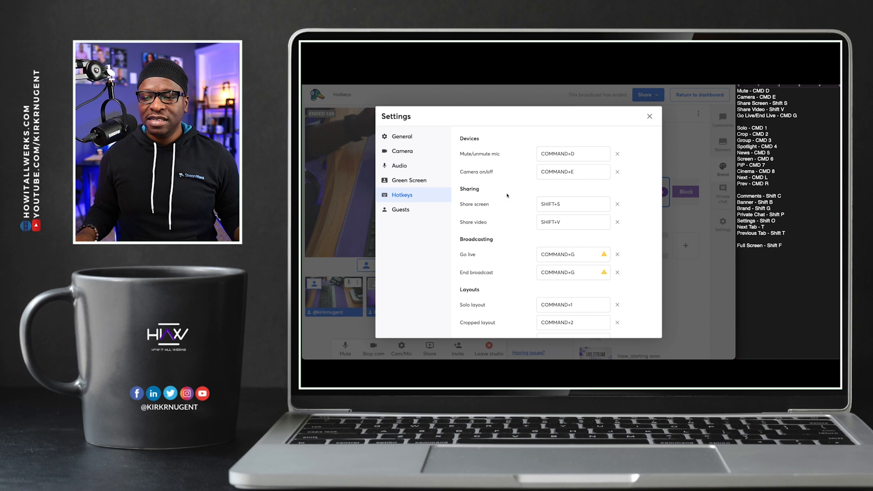
click(650, 117)
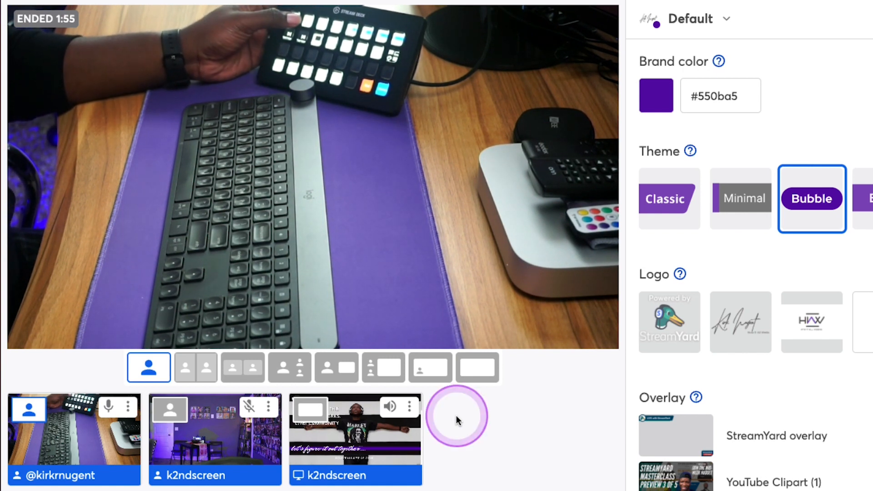
Step the stage through side-by-side, group, news, sidebar, picture-in-picture and cinema layouts
click(195, 368)
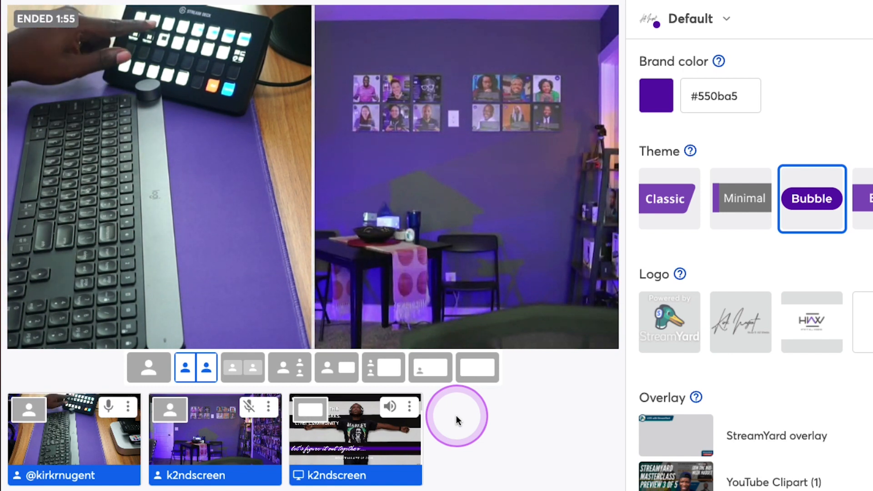
click(289, 368)
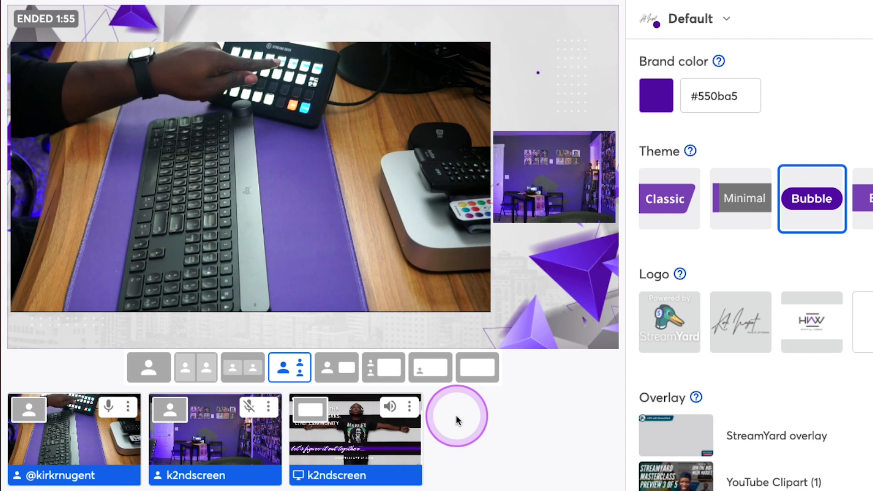
click(337, 367)
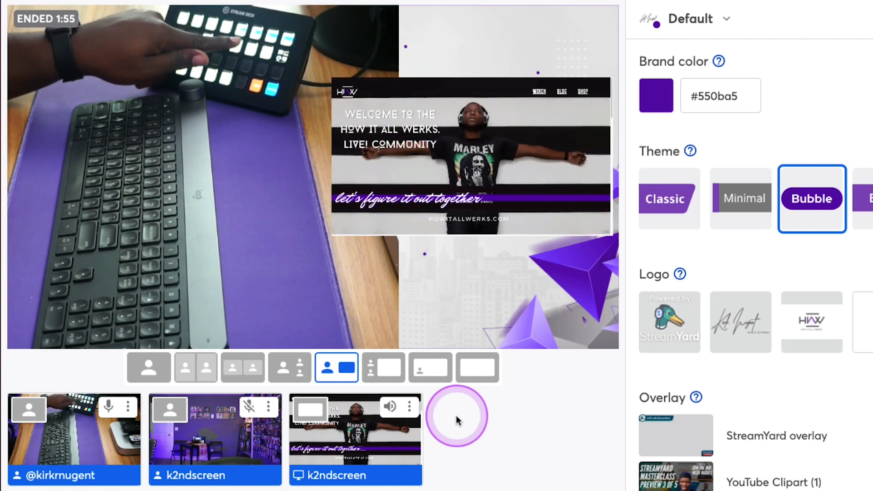
click(383, 367)
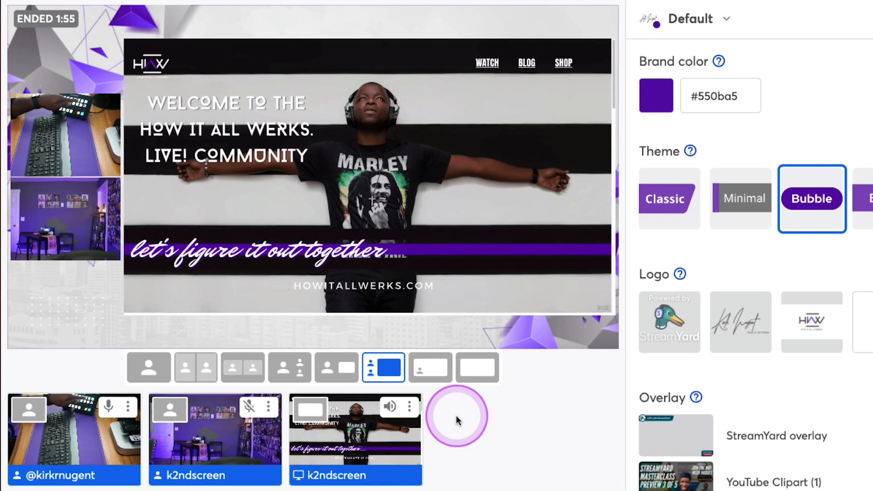
click(430, 368)
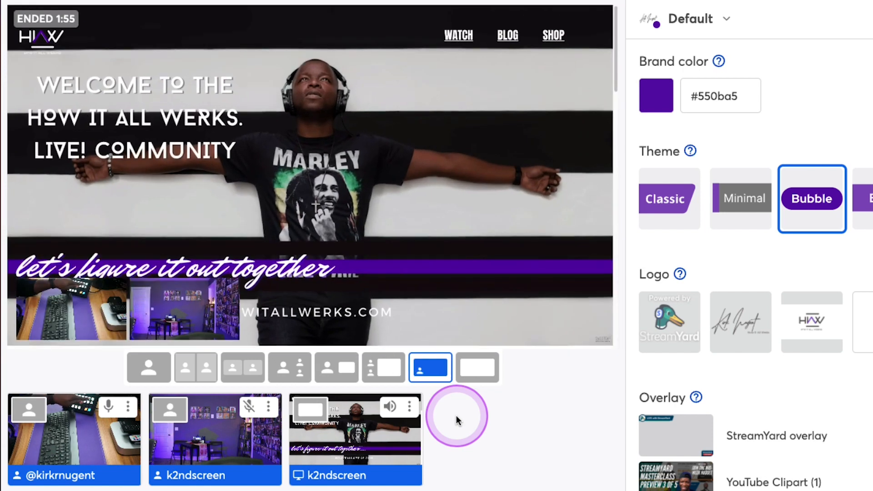
click(476, 367)
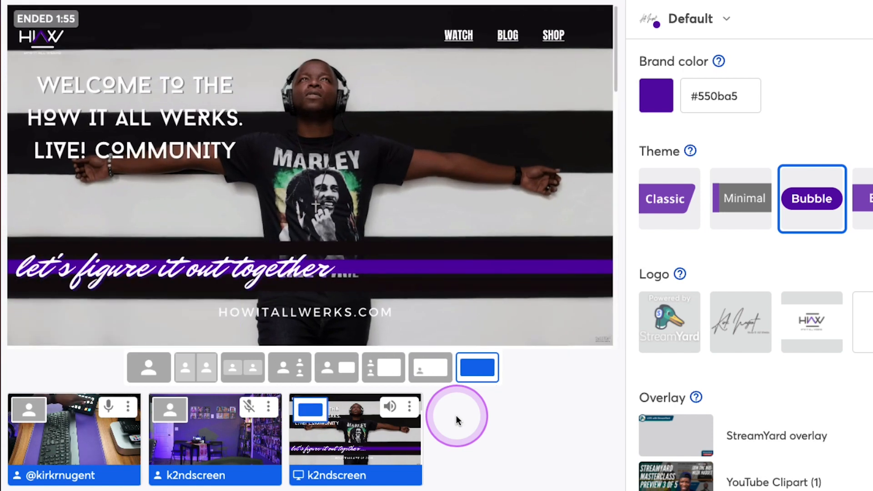
click(336, 367)
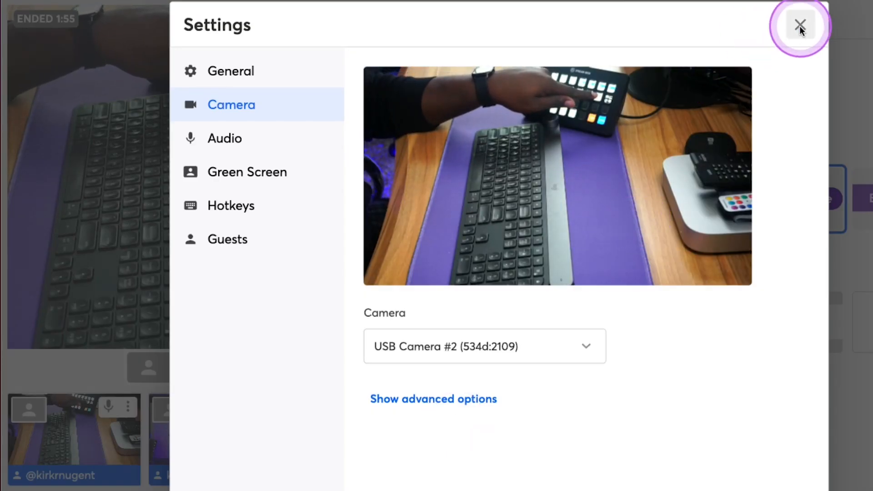
Close Settings, cycle through several stage layouts including group with inset, and end on Solo
click(801, 26)
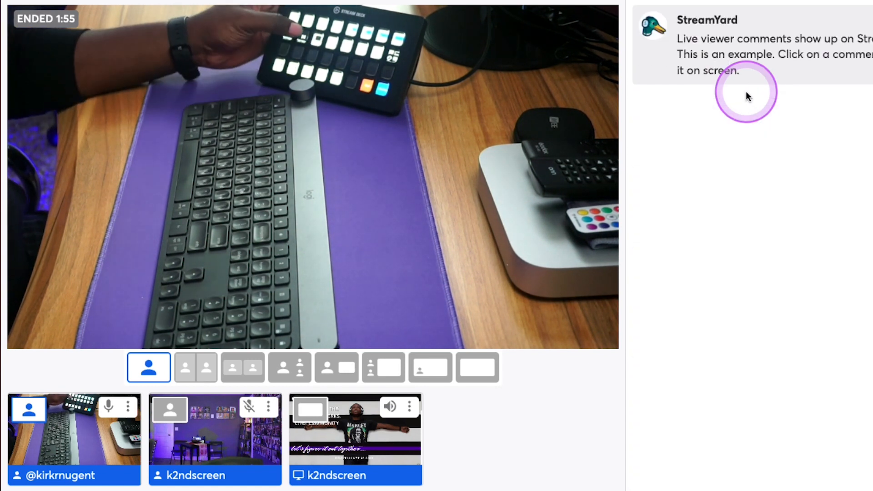
click(477, 368)
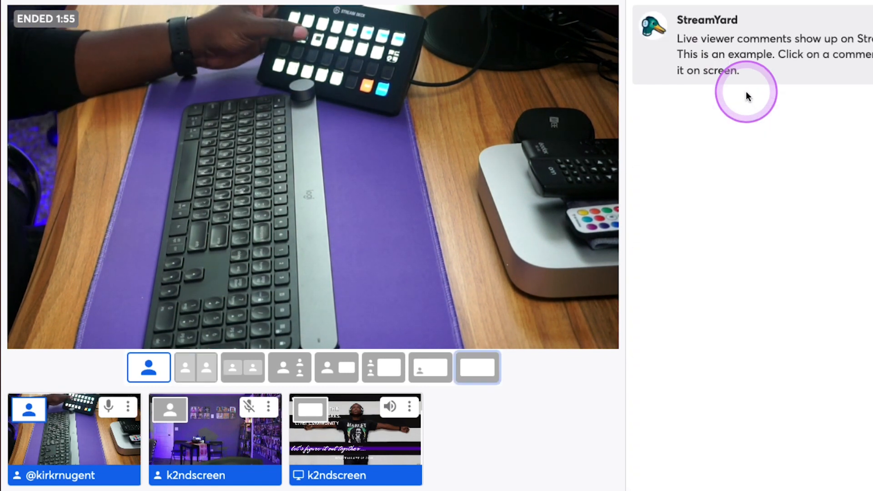
click(289, 368)
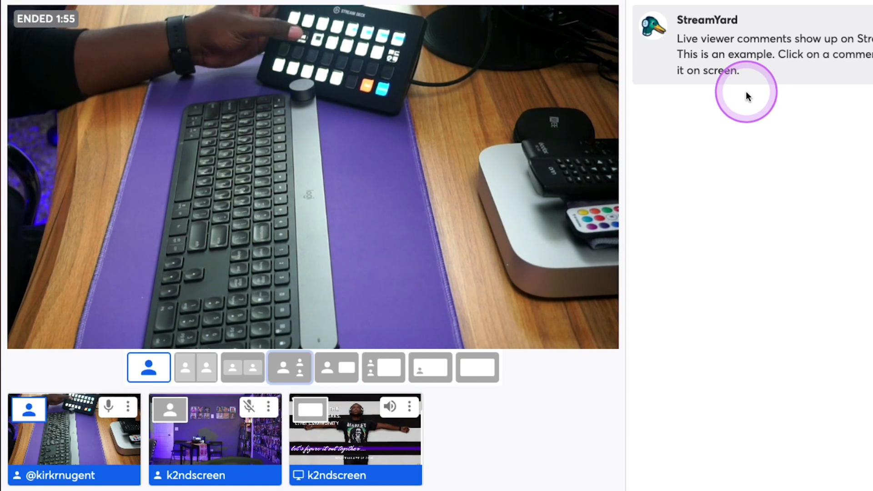
click(196, 367)
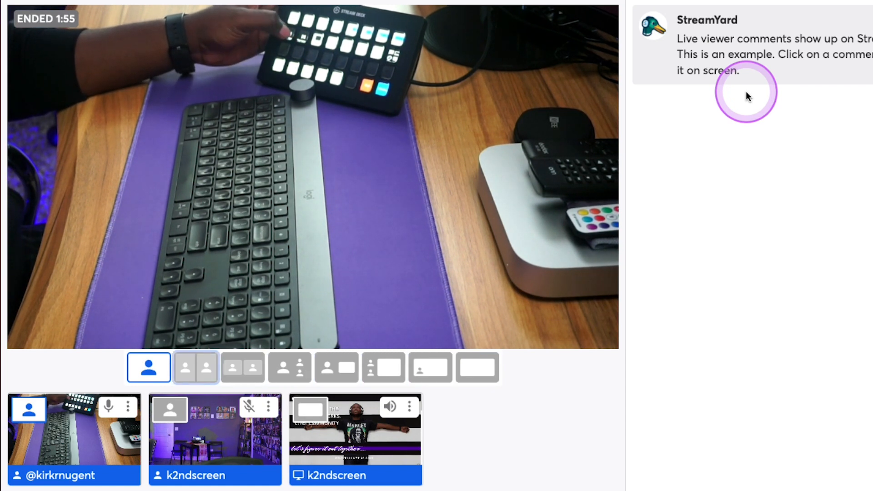
click(430, 368)
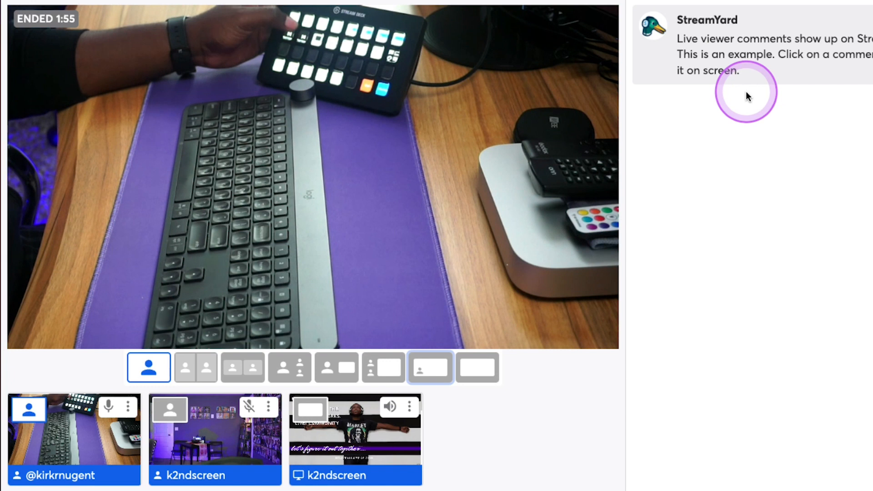
click(289, 368)
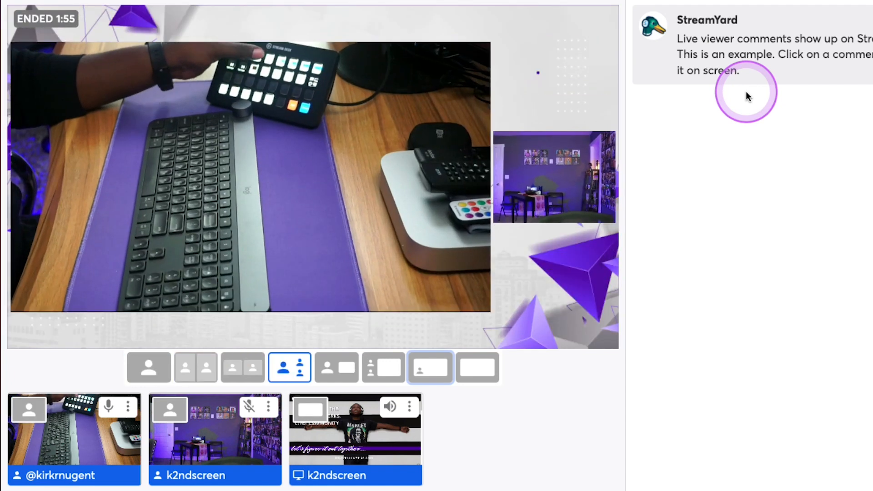
click(149, 368)
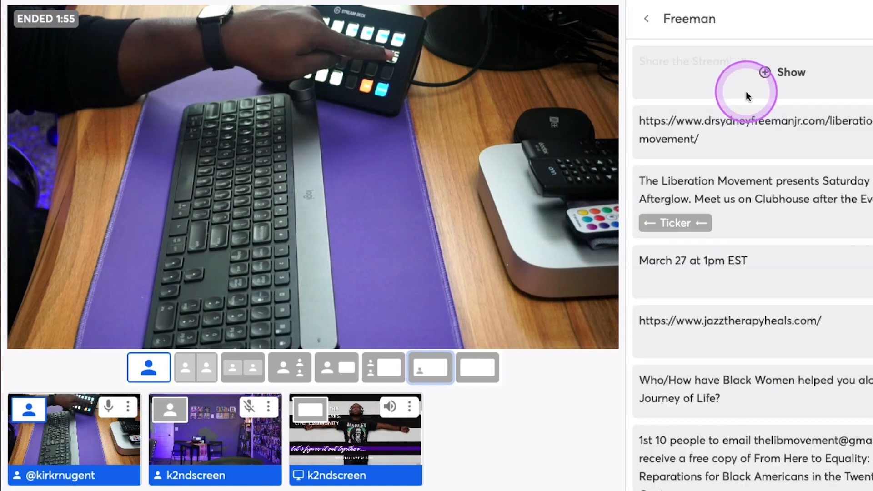
Show the Brand panel, switch to the Cropped layout, and cancel a screen-share request
click(646, 18)
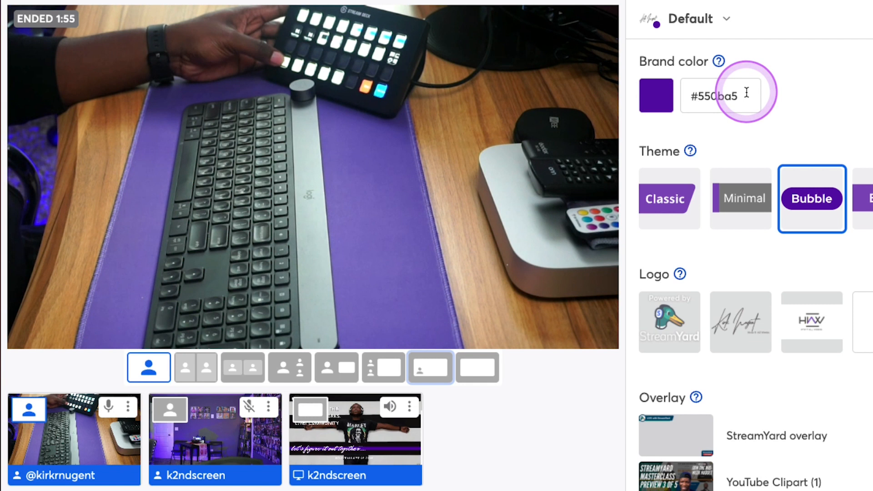
click(195, 368)
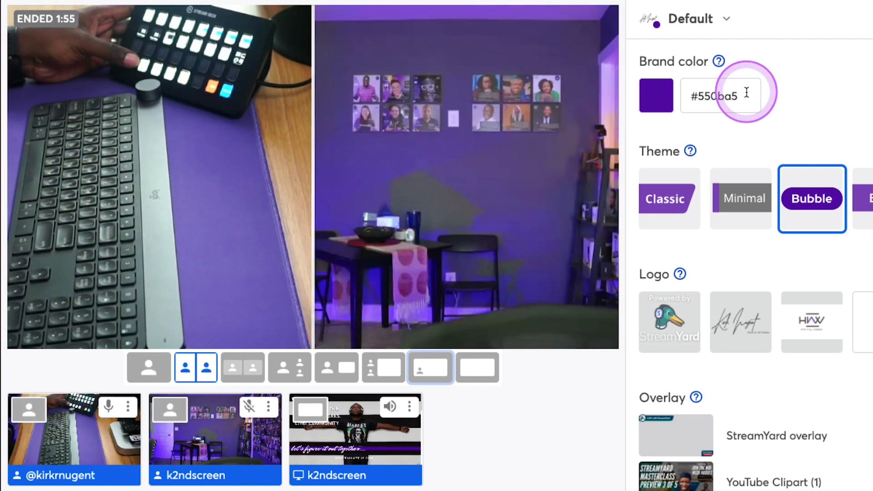
click(149, 367)
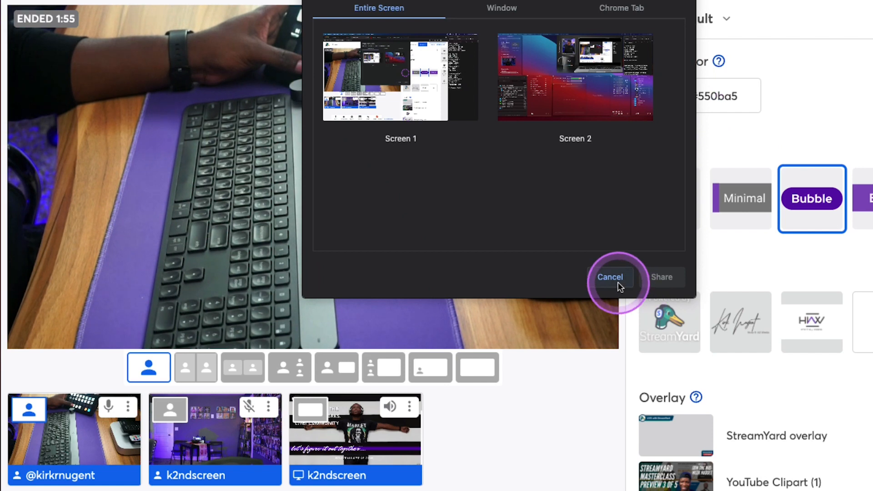
click(610, 277)
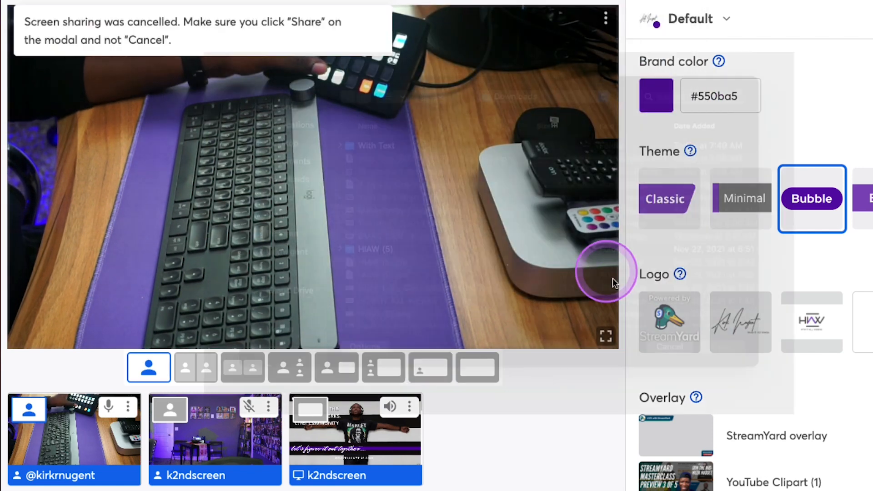